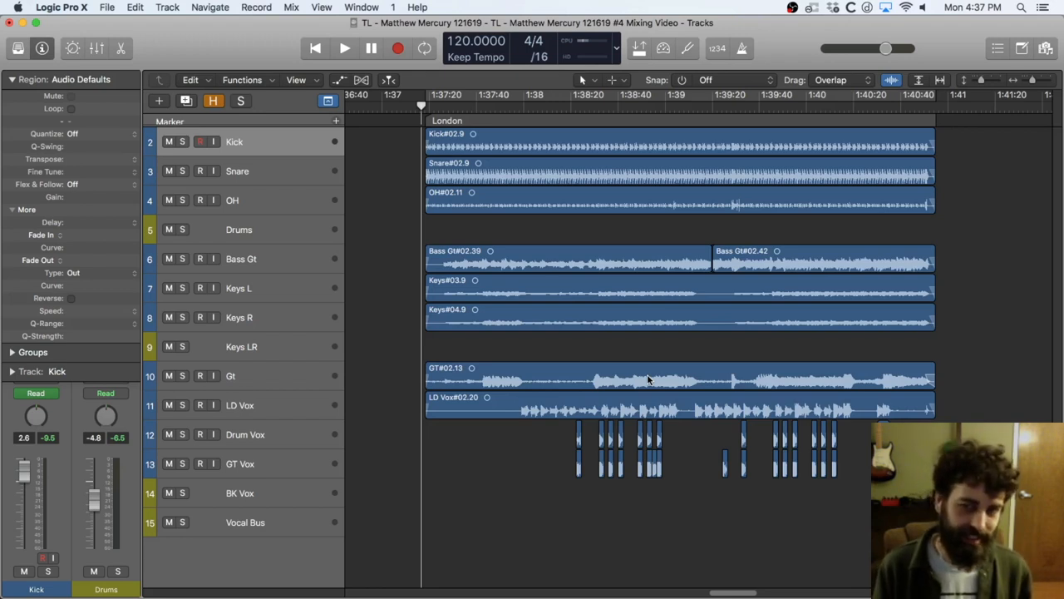
pyautogui.moveTo(665, 344)
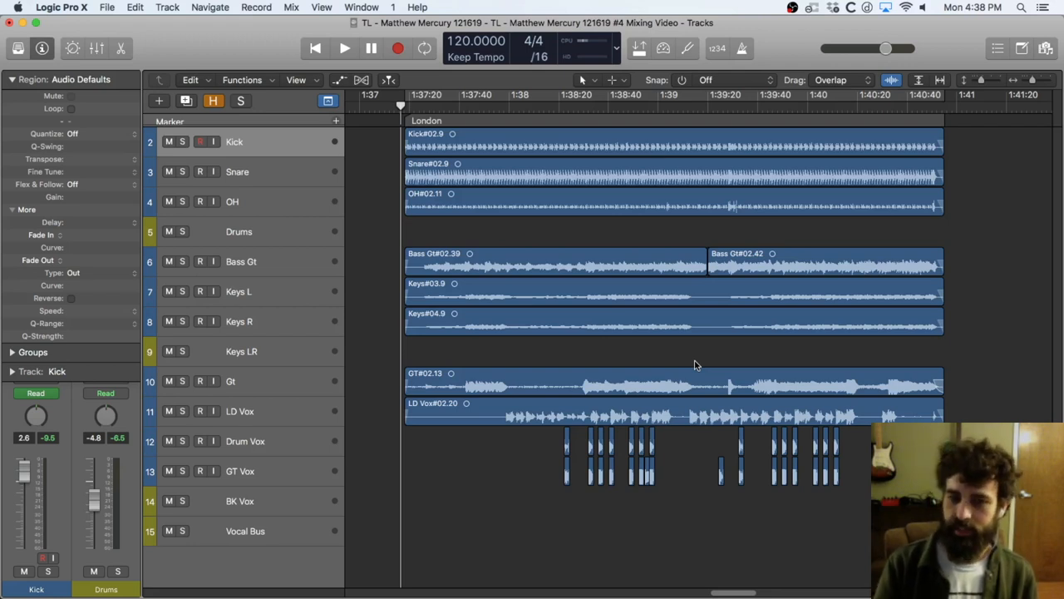
pyautogui.moveTo(718, 353)
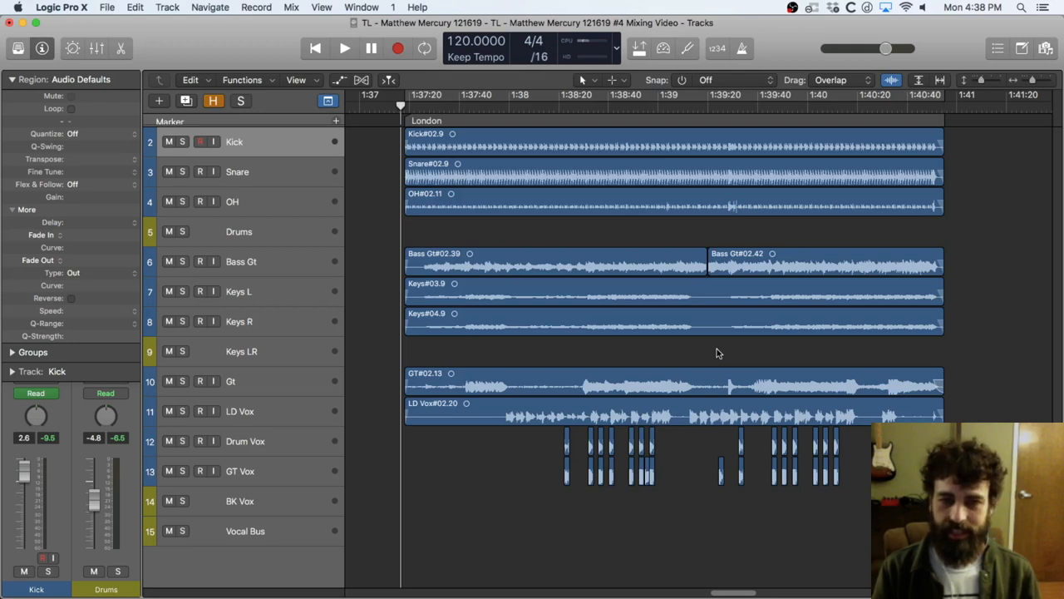
pyautogui.moveTo(633, 349)
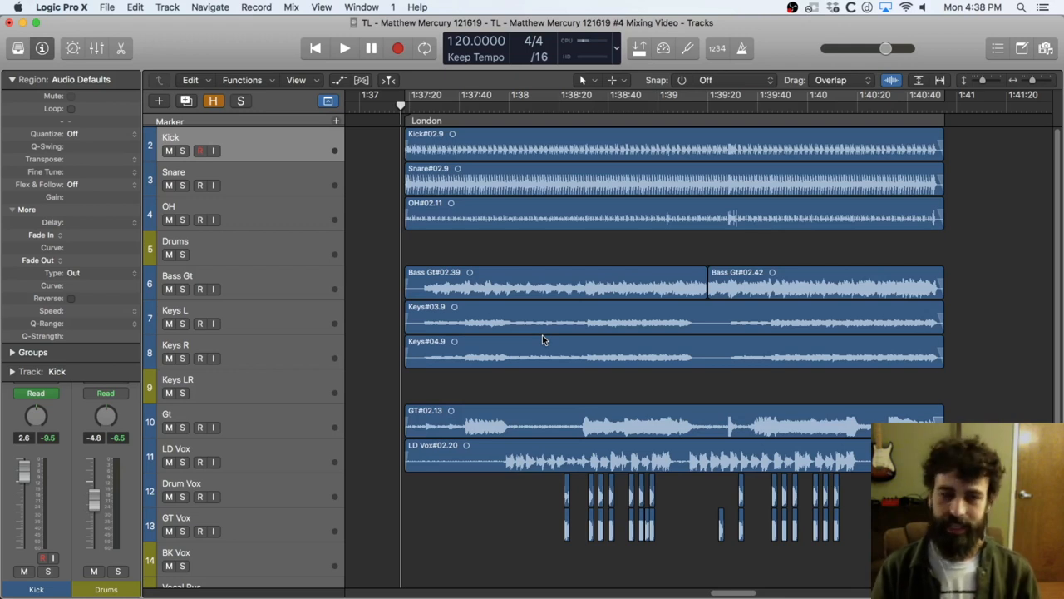
pyautogui.moveTo(519, 372)
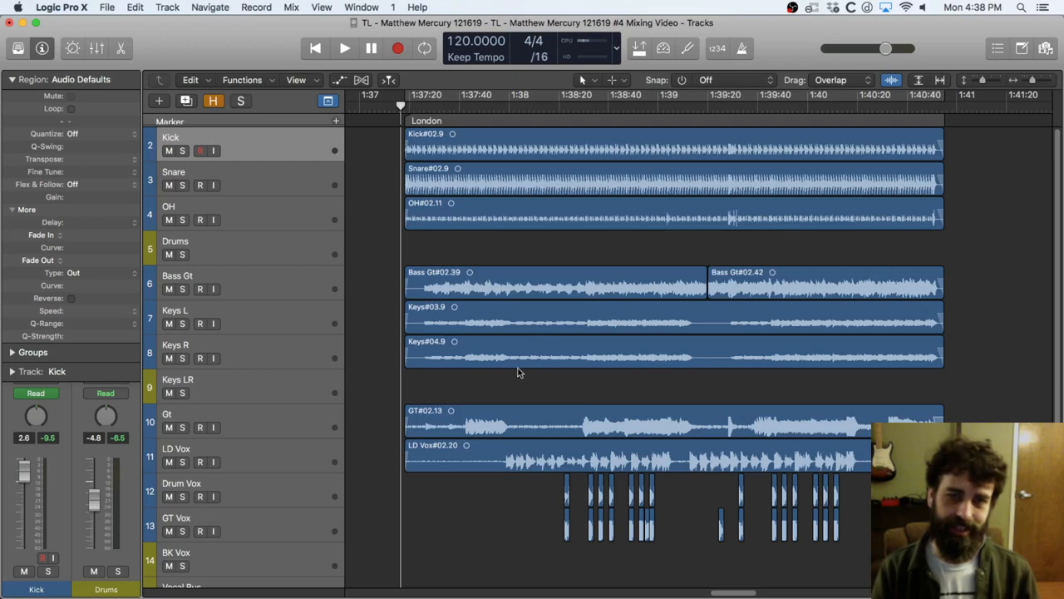
# Step: Start looped playback over the London section with the Drums stack soloed
pyautogui.click(344, 47)
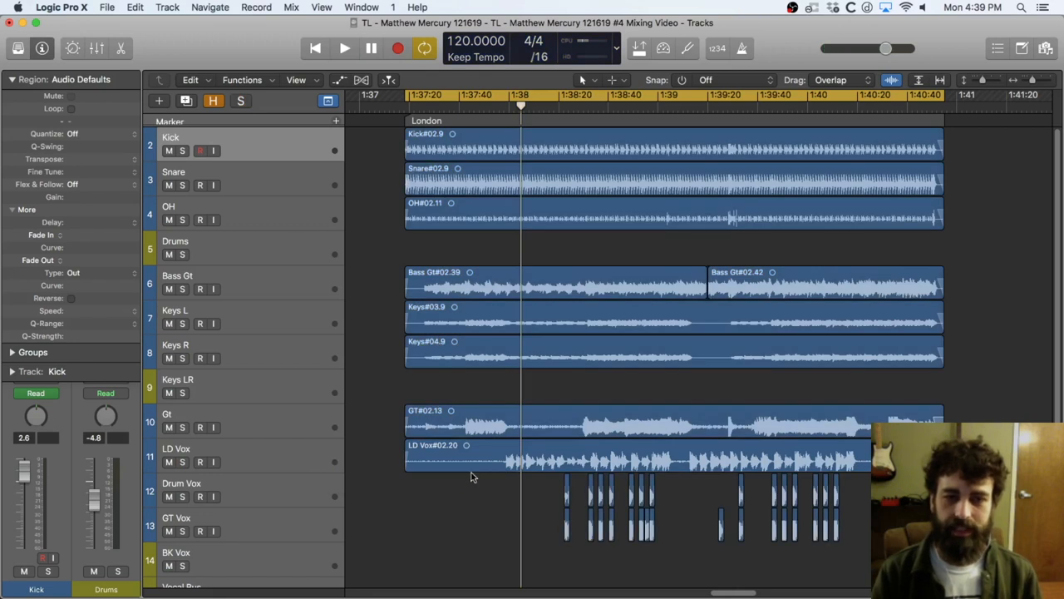
pyautogui.moveTo(569, 446)
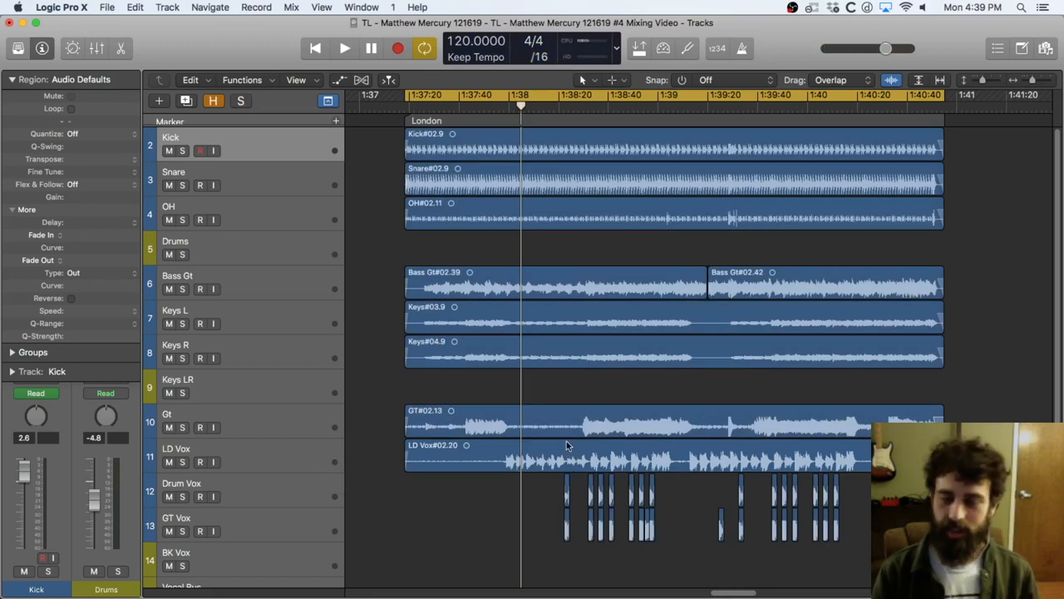
pyautogui.moveTo(574, 491)
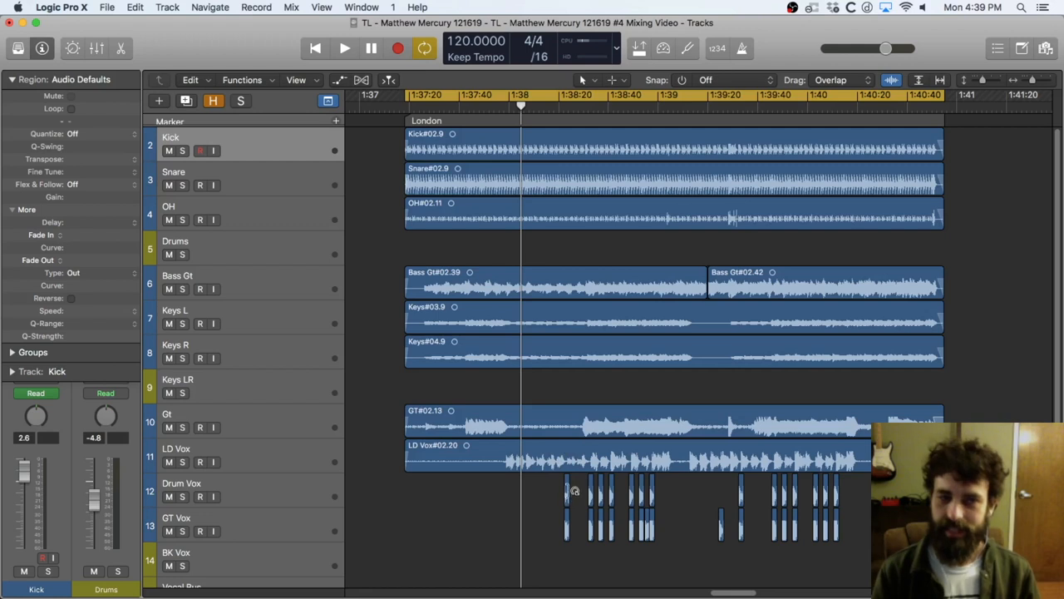
pyautogui.moveTo(575, 472)
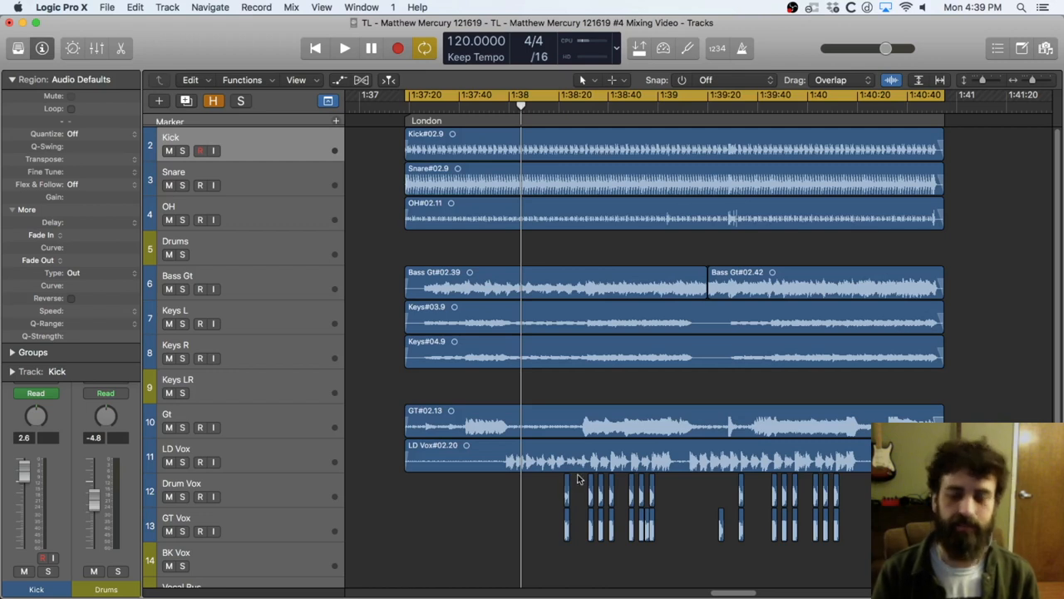
pyautogui.moveTo(567, 492)
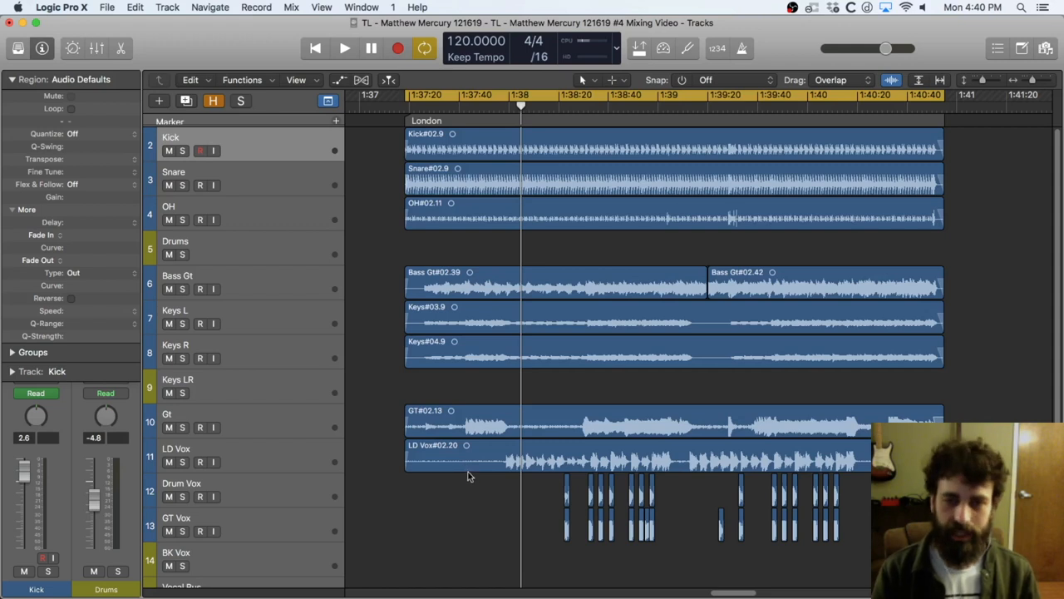
pyautogui.moveTo(469, 482)
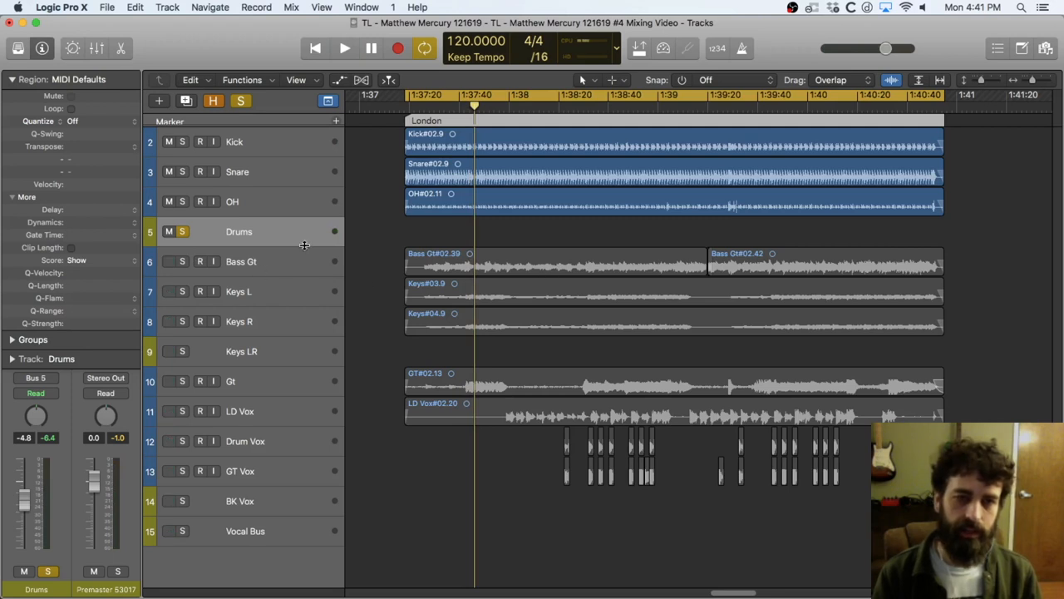
# Step: Audition the soloed drums, then solo the Keys LR stack instead
pyautogui.click(345, 47)
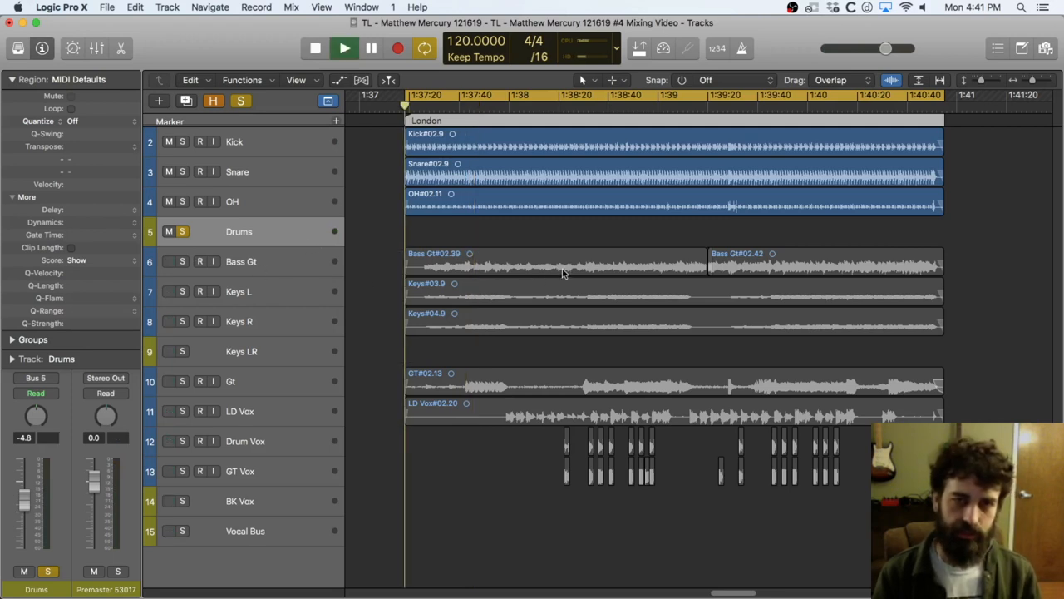
pyautogui.click(344, 47)
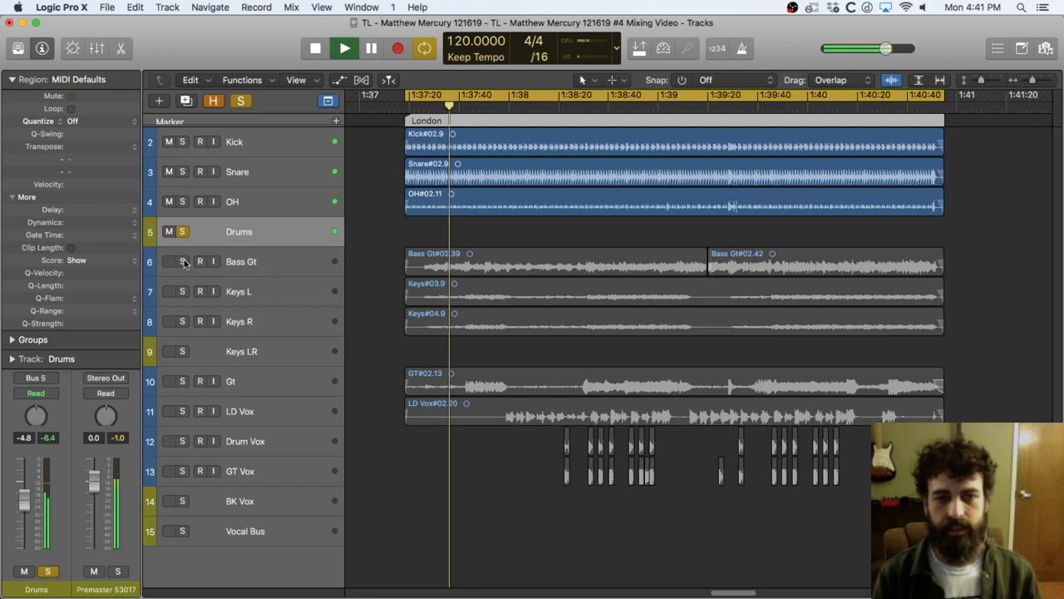
pyautogui.click(183, 261)
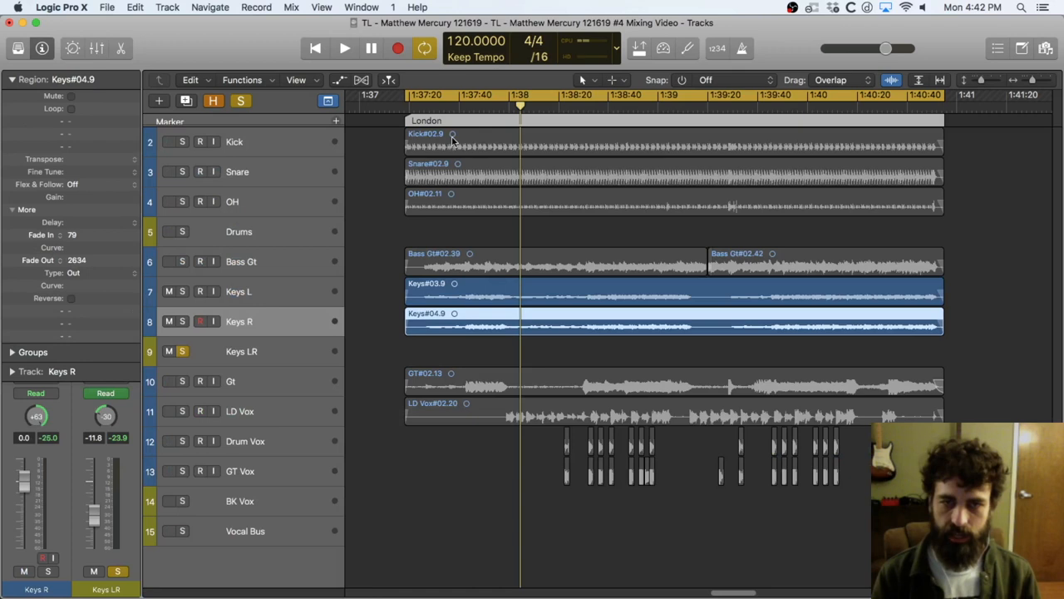
# Step: Clear the Keys LR solo so all tracks play together again
pyautogui.click(345, 47)
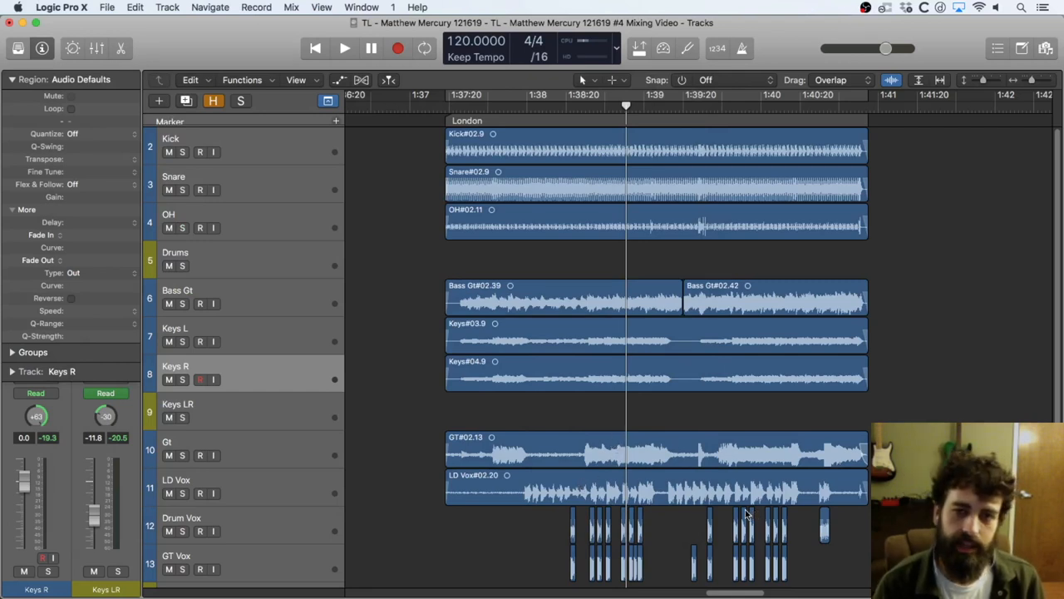
pyautogui.hscroll(3)
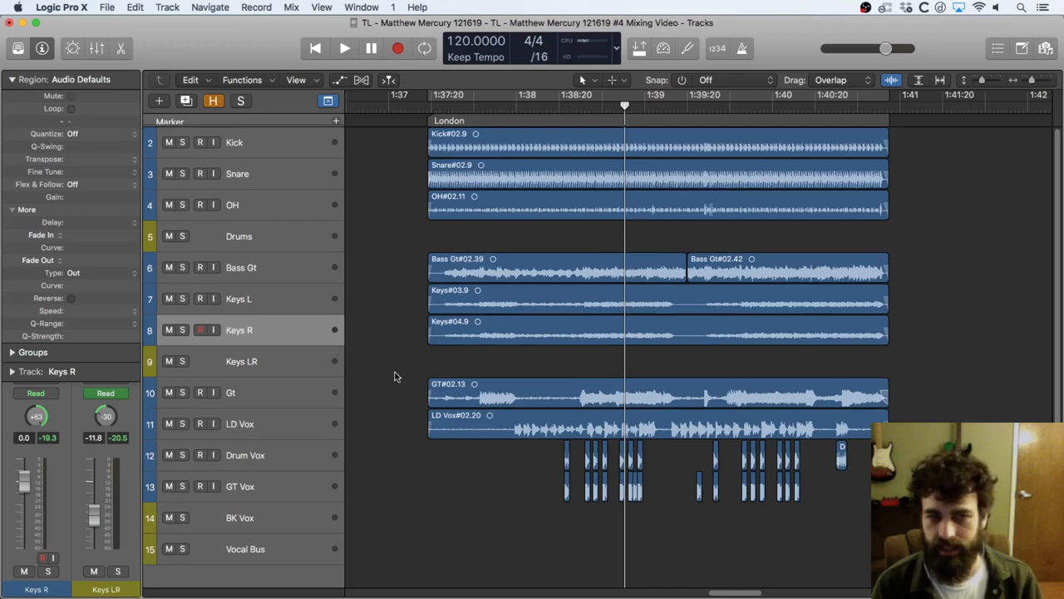
pyautogui.moveTo(426, 372)
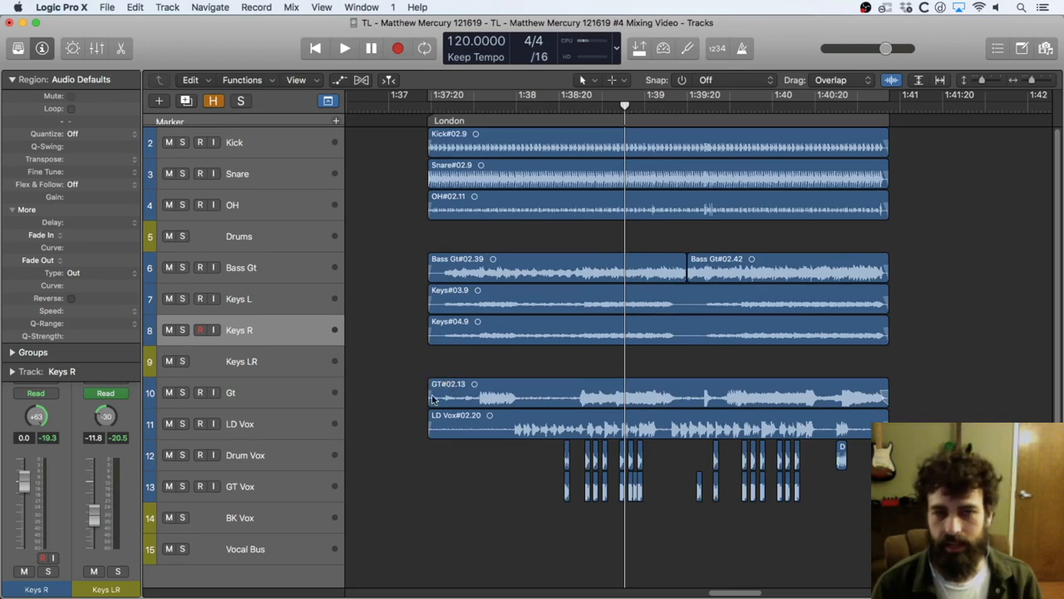
pyautogui.moveTo(452, 419)
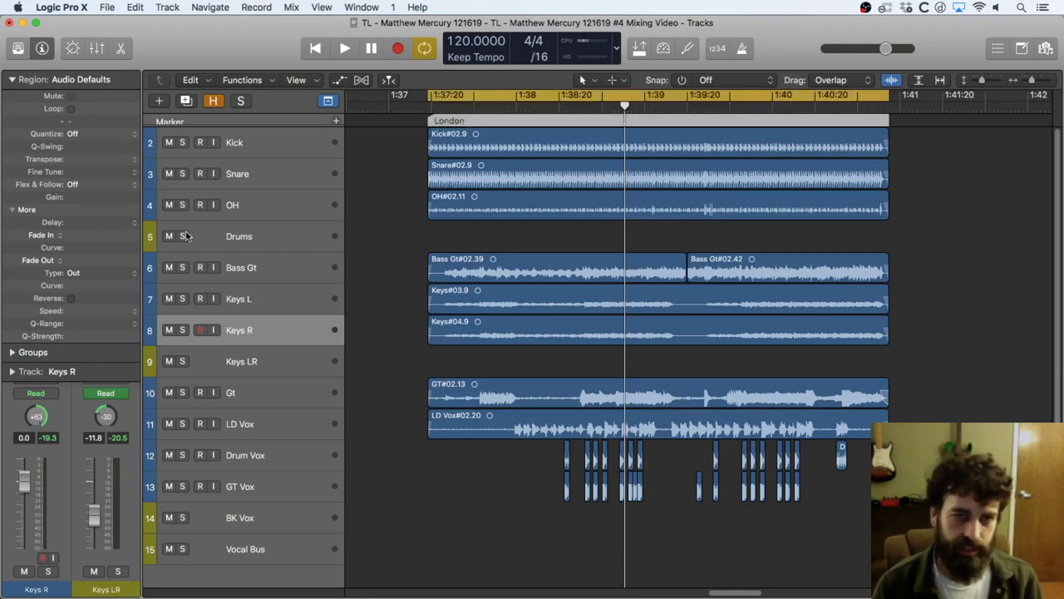
pyautogui.click(344, 46)
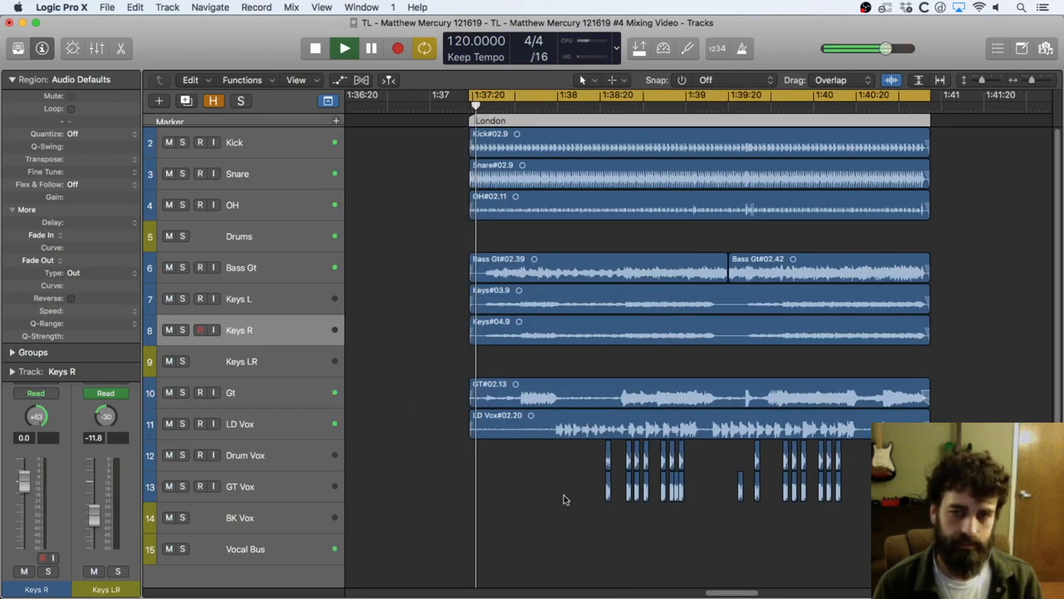
pyautogui.hscroll(3)
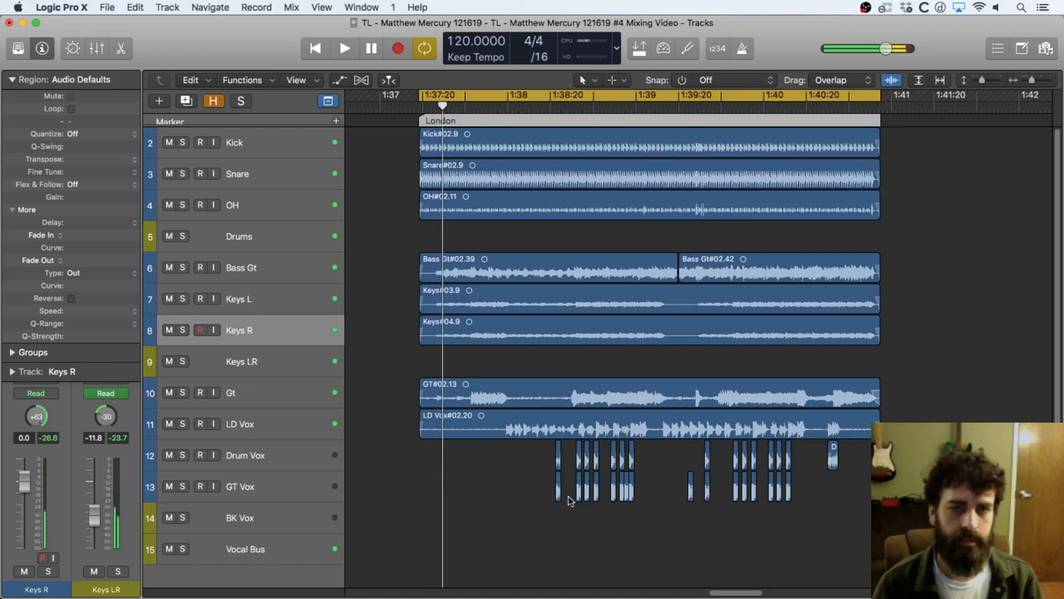
# Step: Show the Mixer with every channel strip's inserts, sends and faders (X)
pyautogui.press('x')
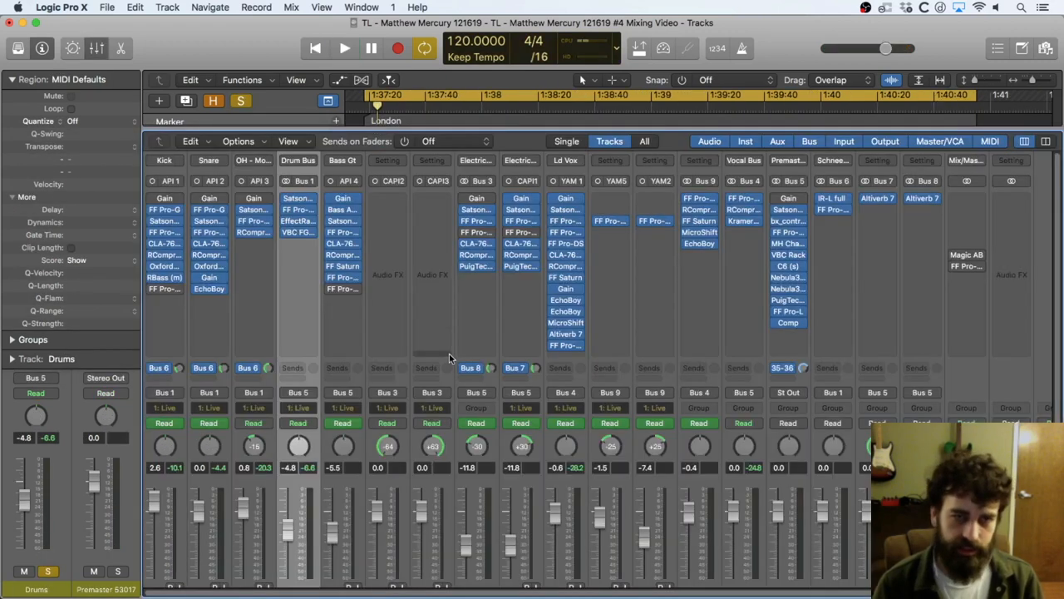
pyautogui.scroll(-3)
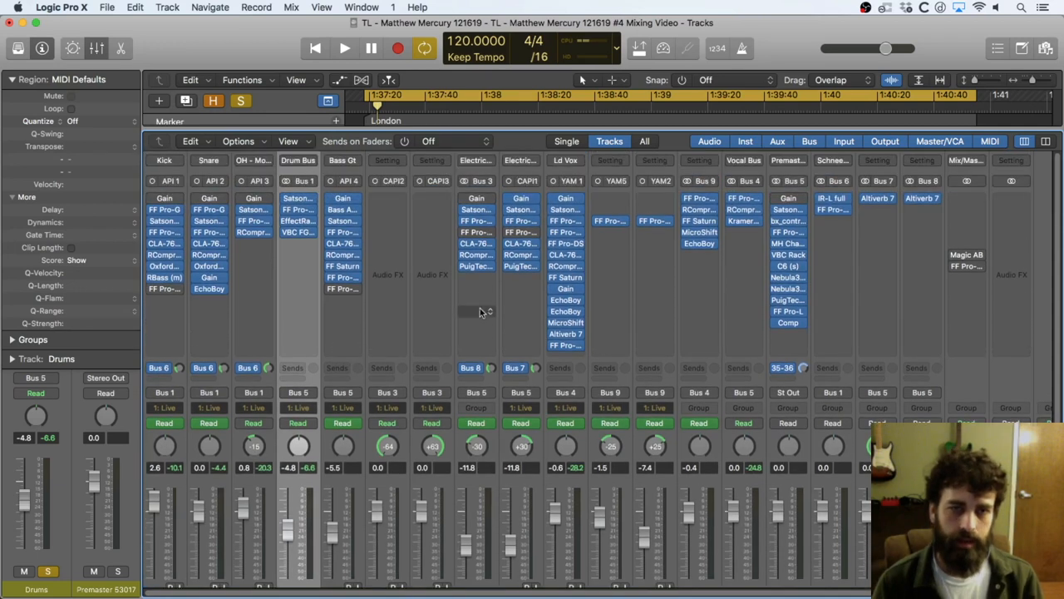
pyautogui.moveTo(446, 323)
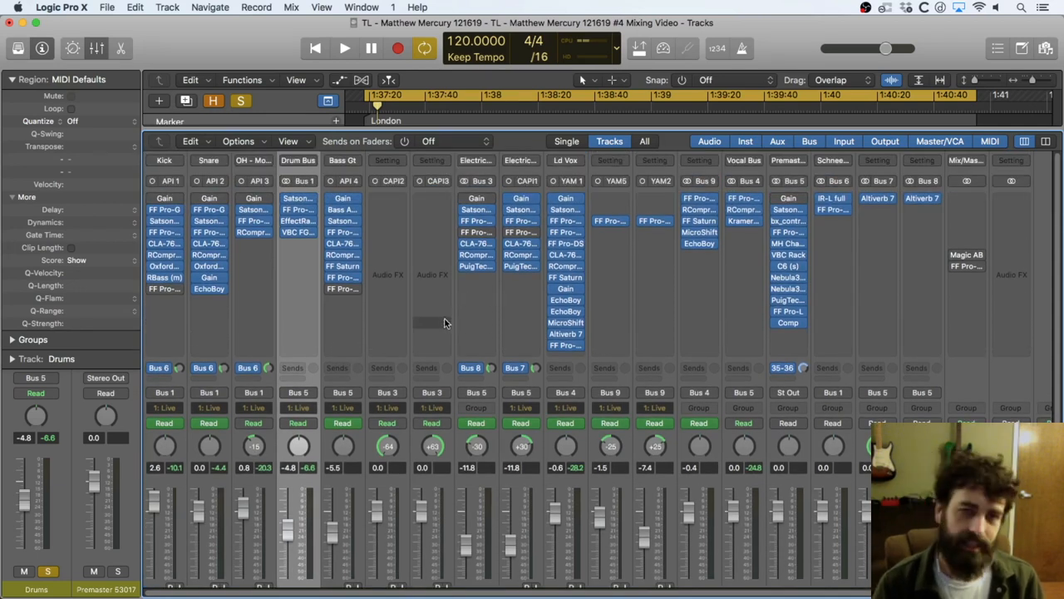
pyautogui.moveTo(450, 355)
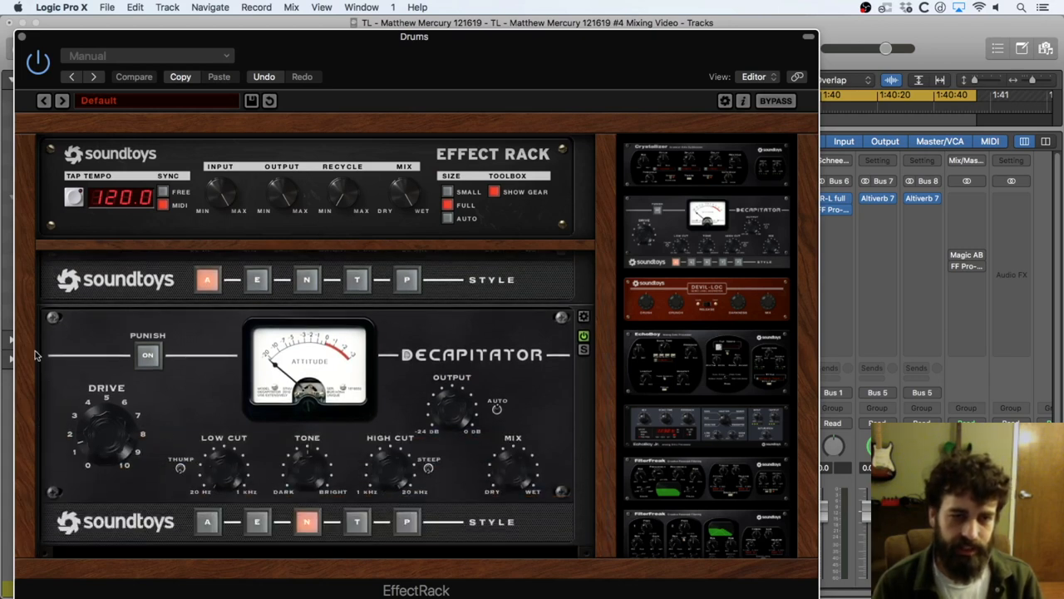
# Step: Scroll the Drums Effect Rack to reveal the second Decapitator with N style engaged
pyautogui.scroll(-3)
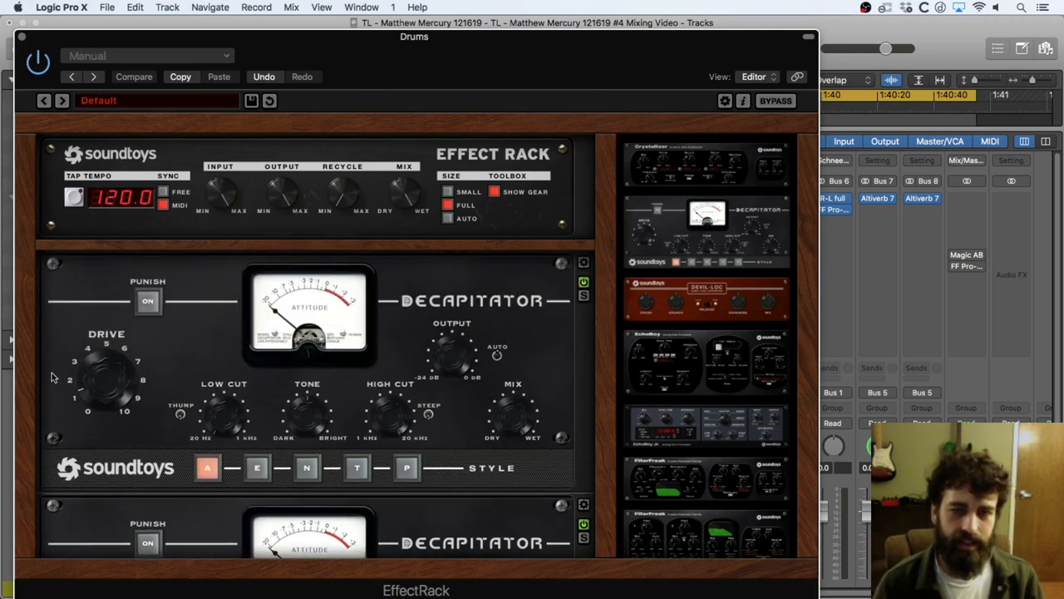
pyautogui.moveTo(130, 422)
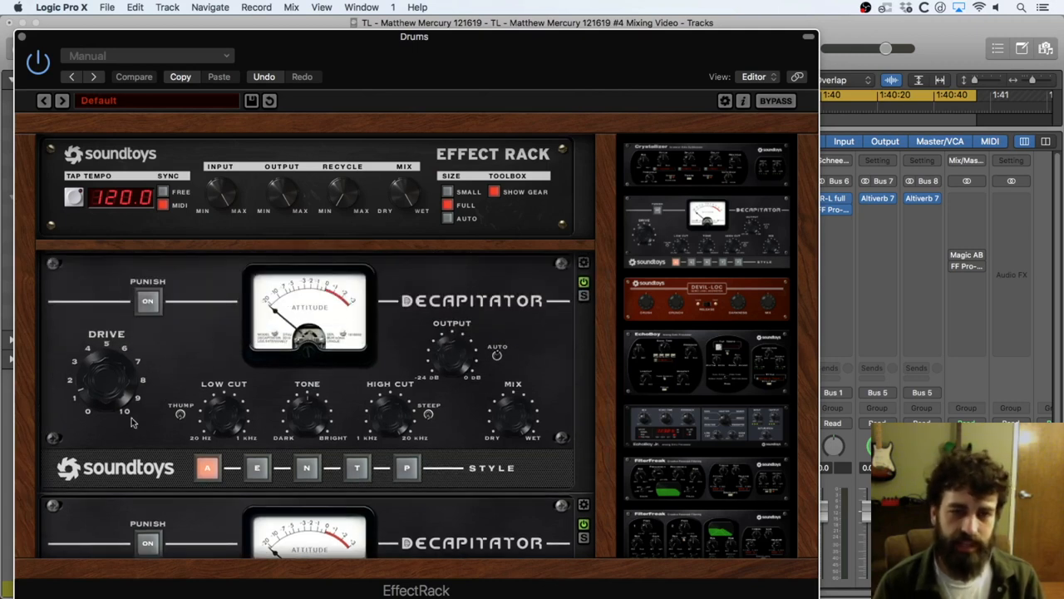
pyautogui.moveTo(513, 412)
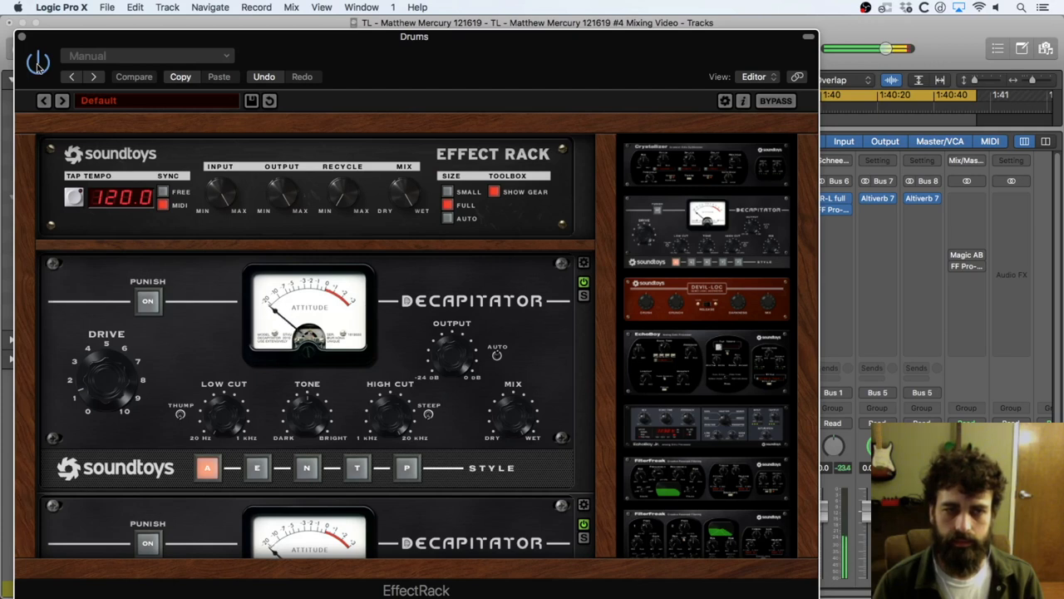
pyautogui.moveTo(83, 288)
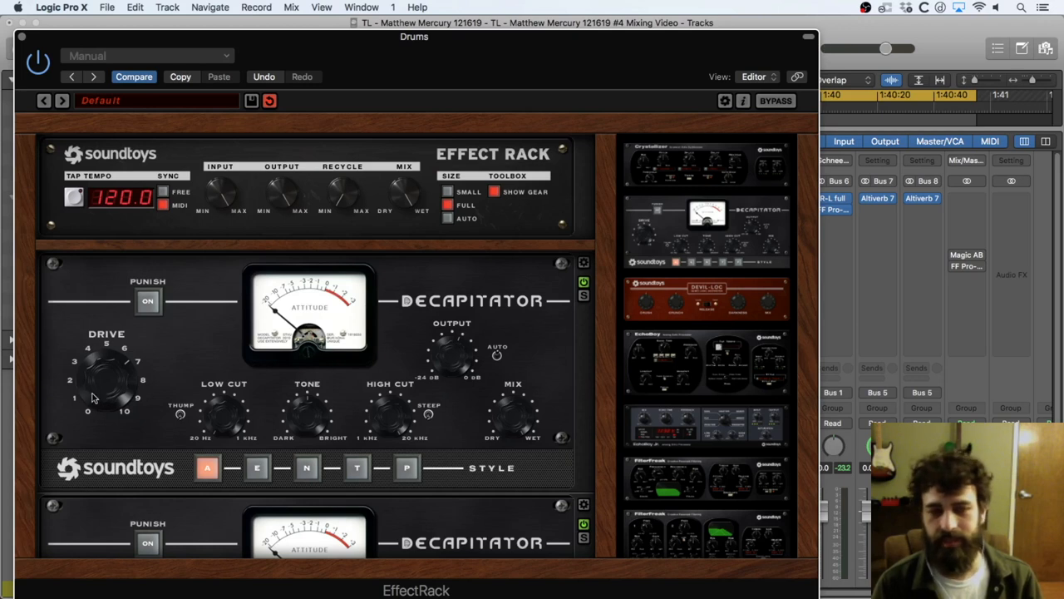
pyautogui.moveTo(98, 386)
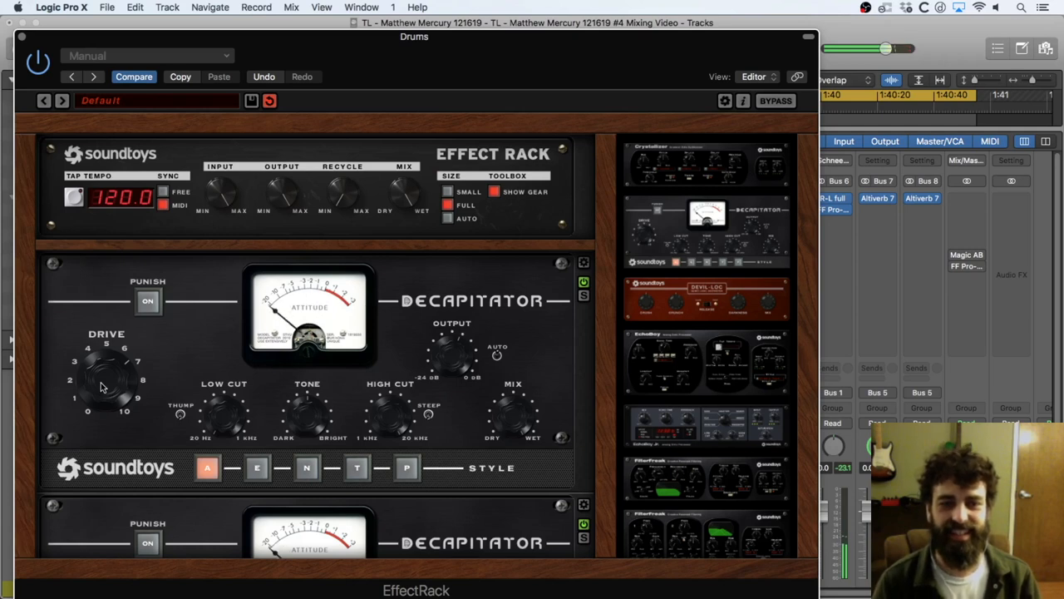
pyautogui.moveTo(116, 375)
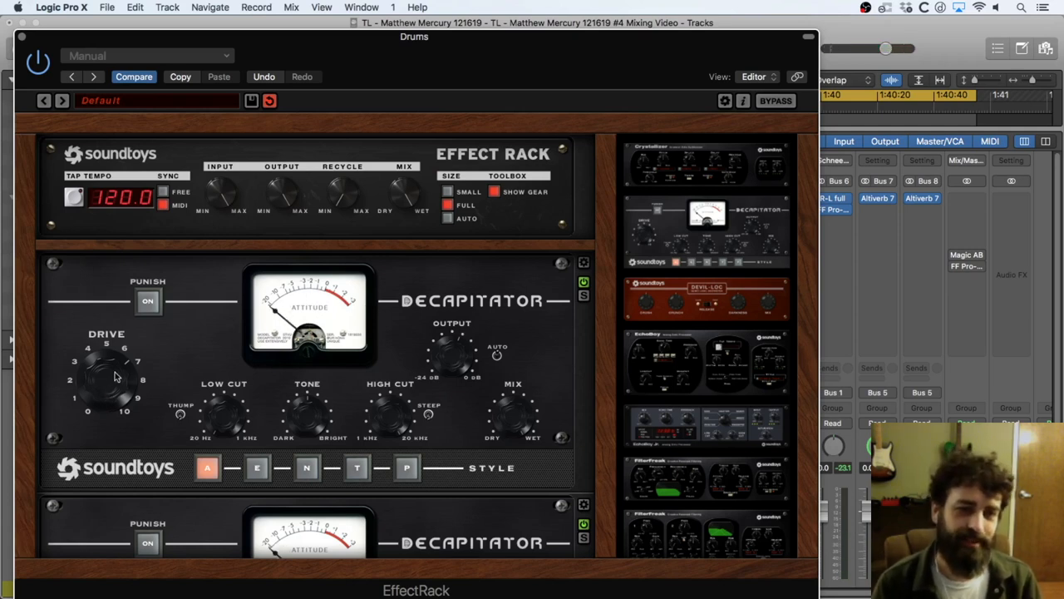
pyautogui.moveTo(113, 382)
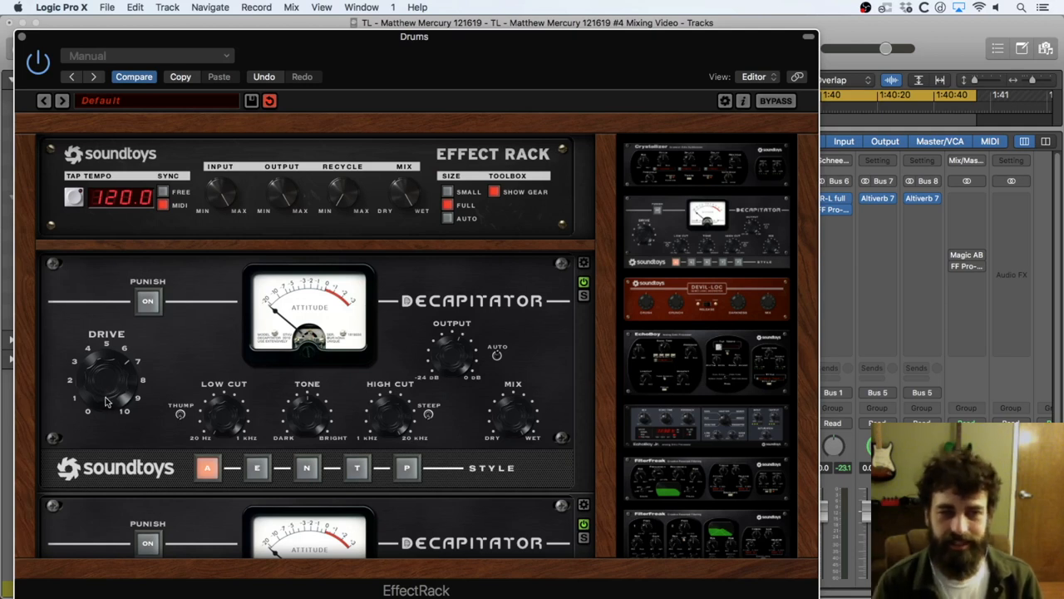
pyautogui.moveTo(100, 392)
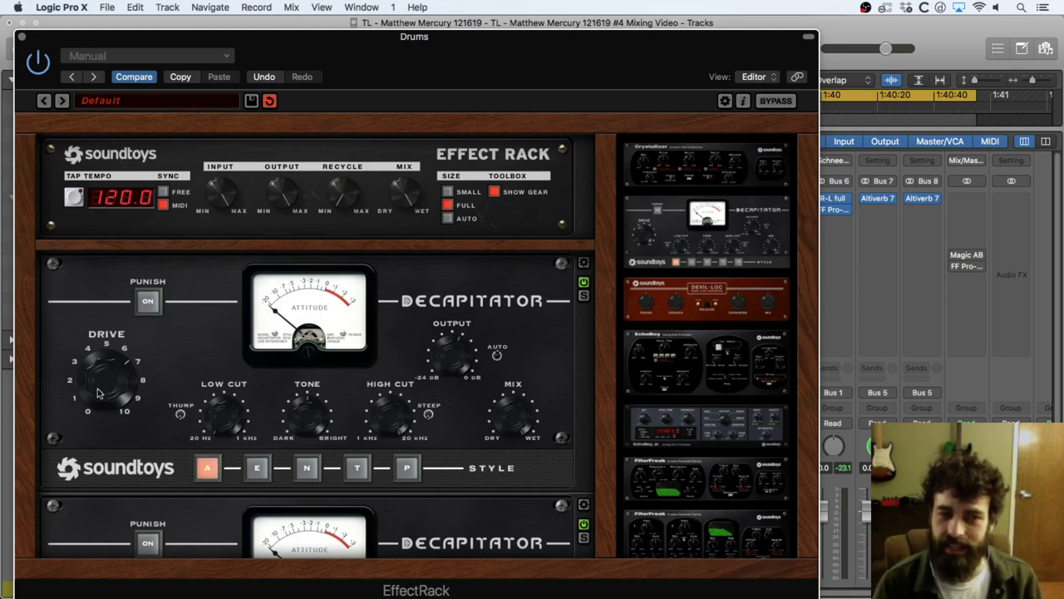
pyautogui.moveTo(92, 380)
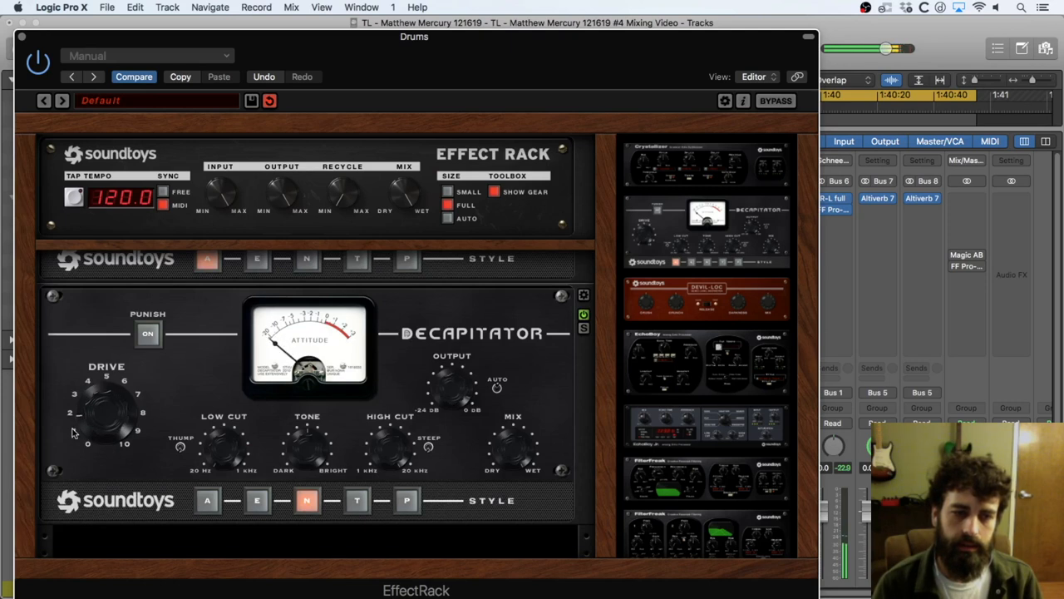
# Step: Close the Drums bus Effect Rack window, leaving the full mixer
pyautogui.scroll(-3)
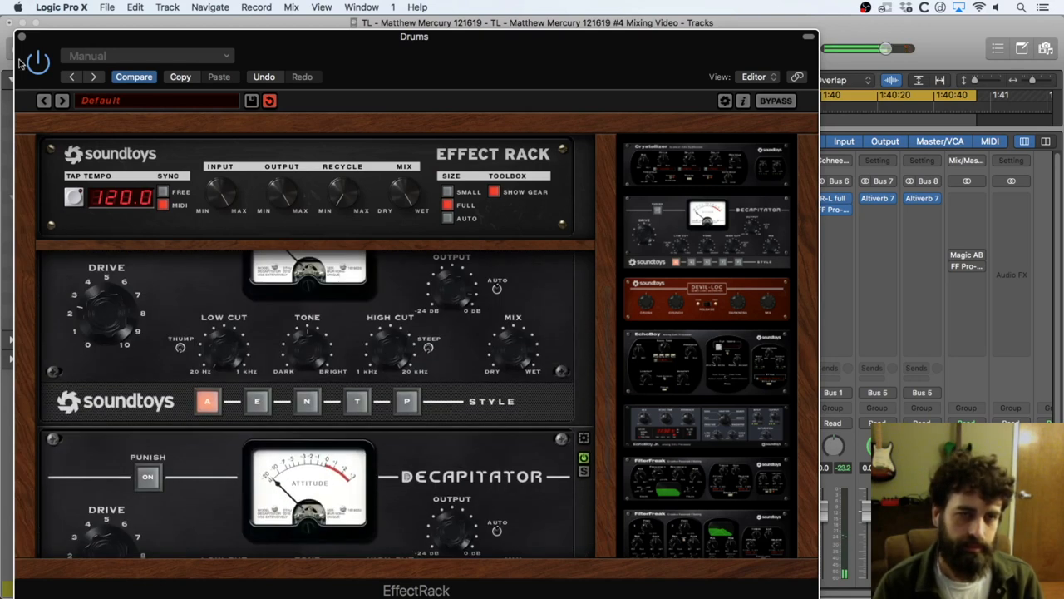
pyautogui.click(21, 37)
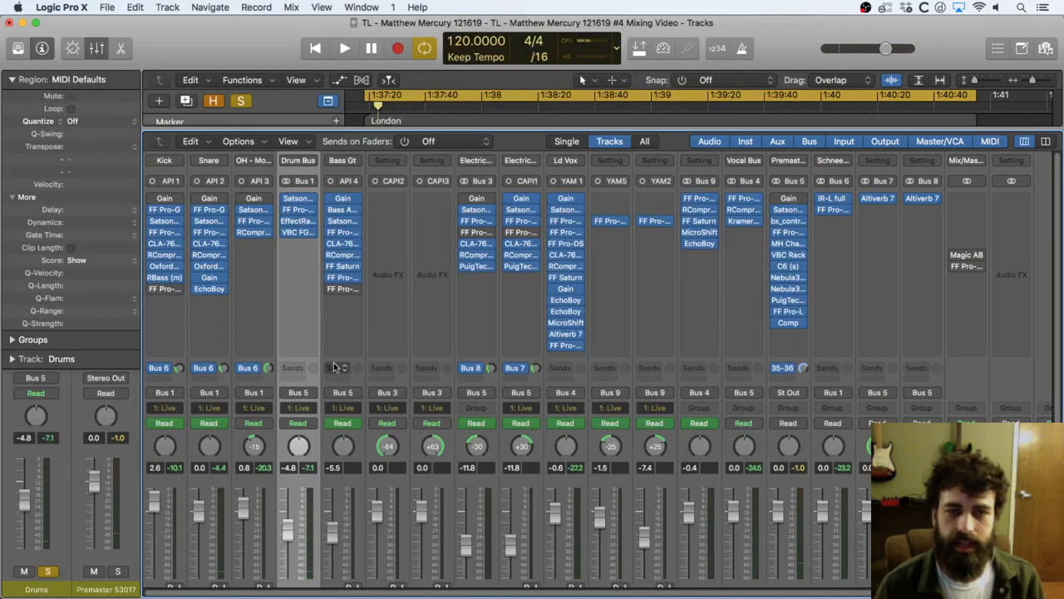
pyautogui.moveTo(366, 323)
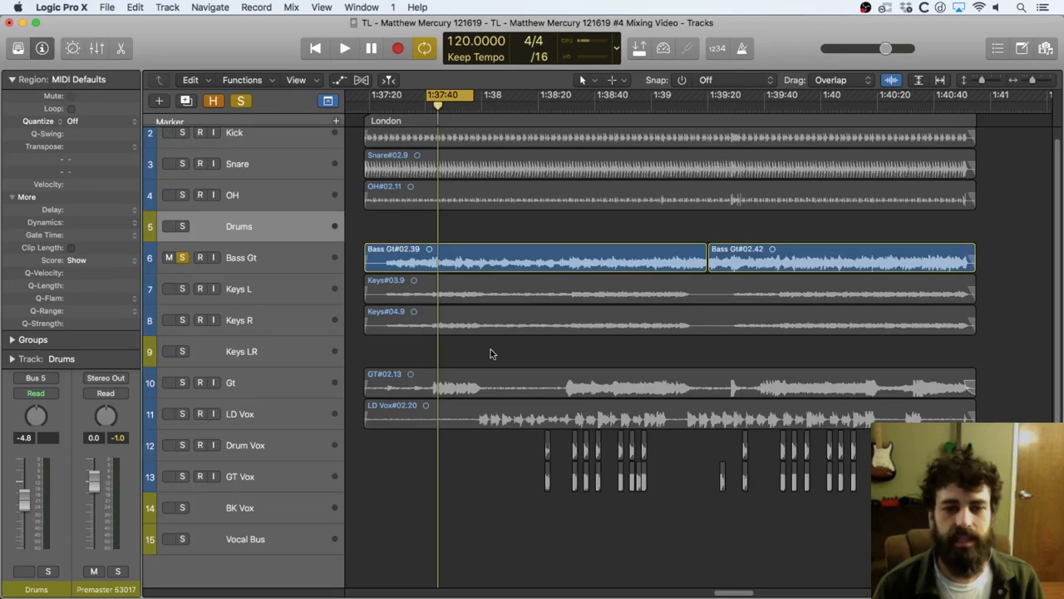
# Step: Bring the mixer back up to reach the FF Saturn insert on Bass Gt
pyautogui.click(344, 46)
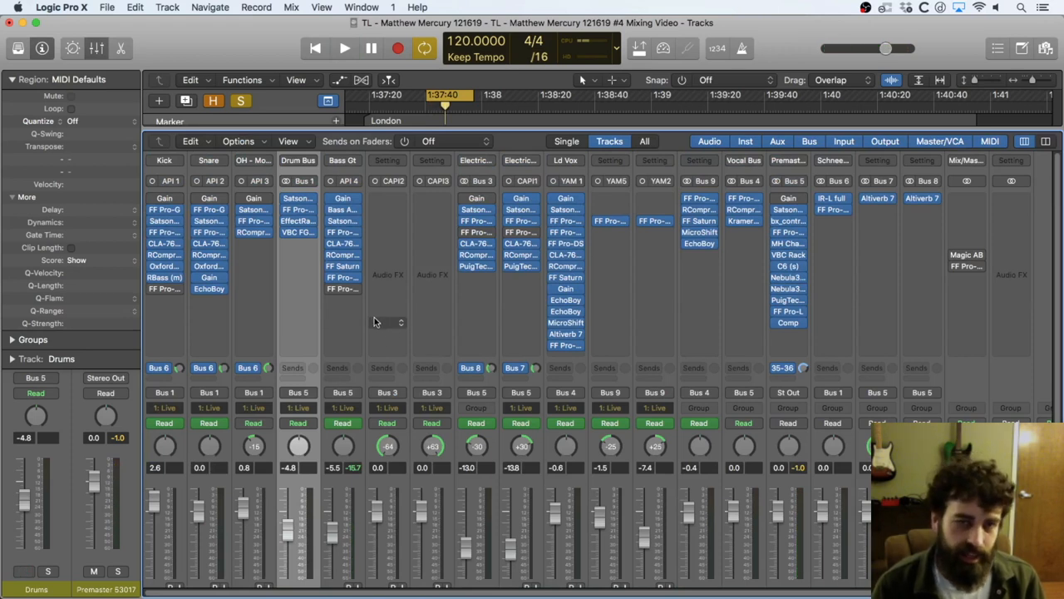
pyautogui.moveTo(389, 322)
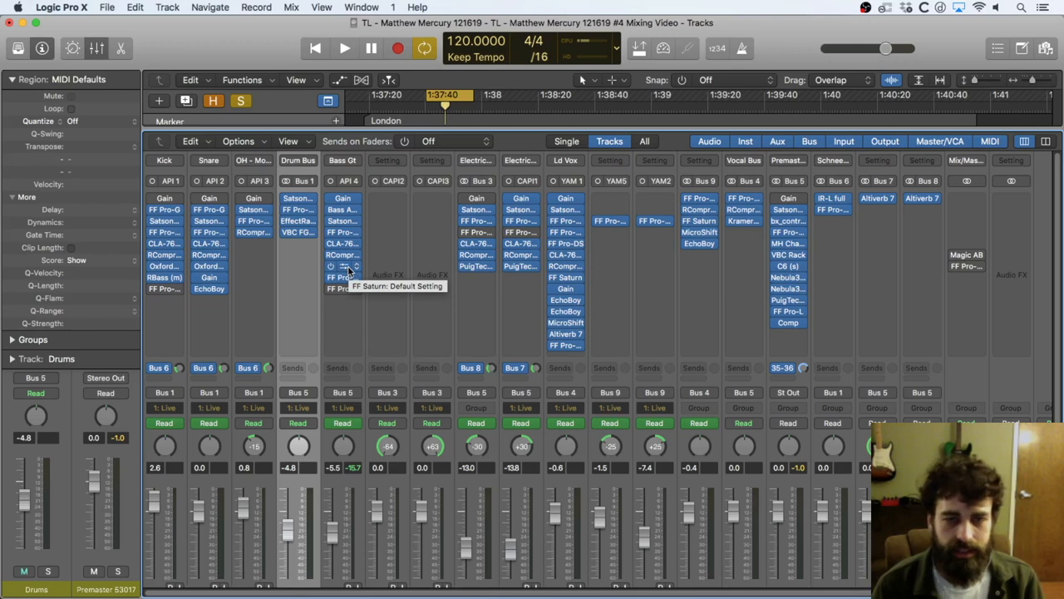
pyautogui.moveTo(346, 266)
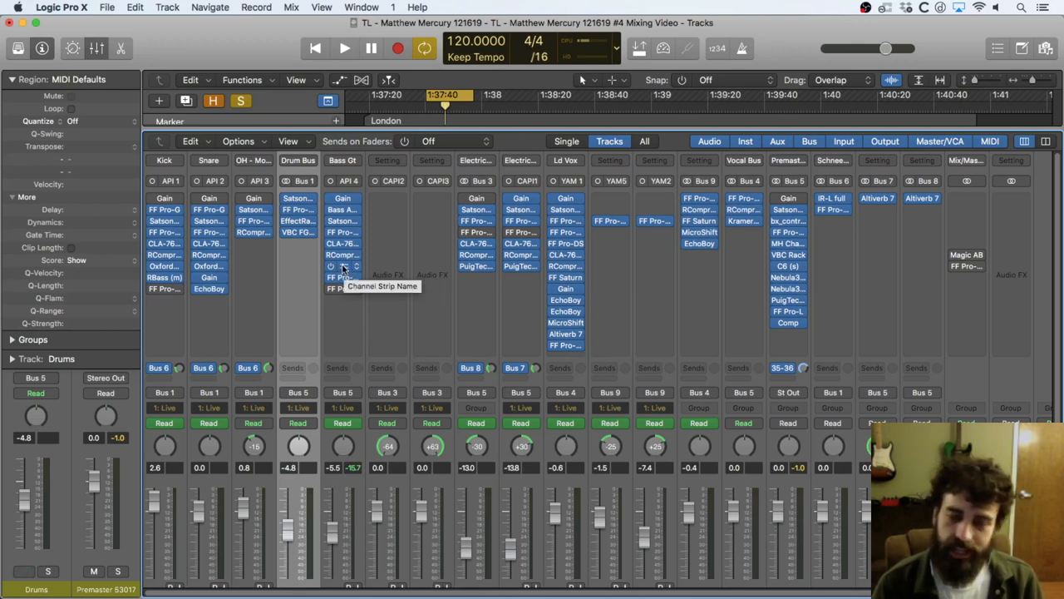
pyautogui.moveTo(343, 269)
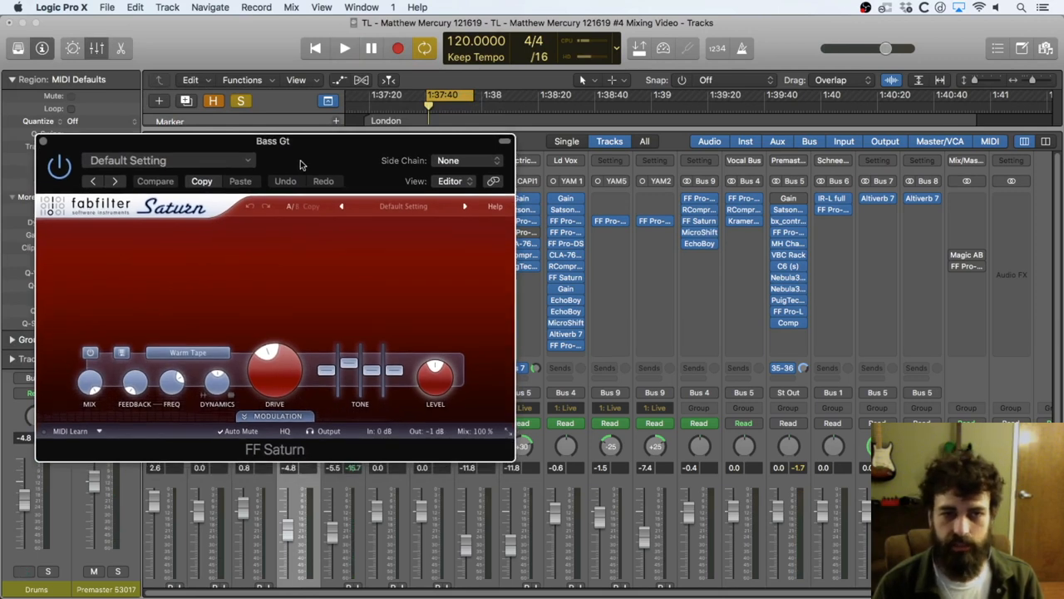
# Step: Audition the bass and adjust the Saturn Mid tone band boost during playback
pyautogui.click(344, 46)
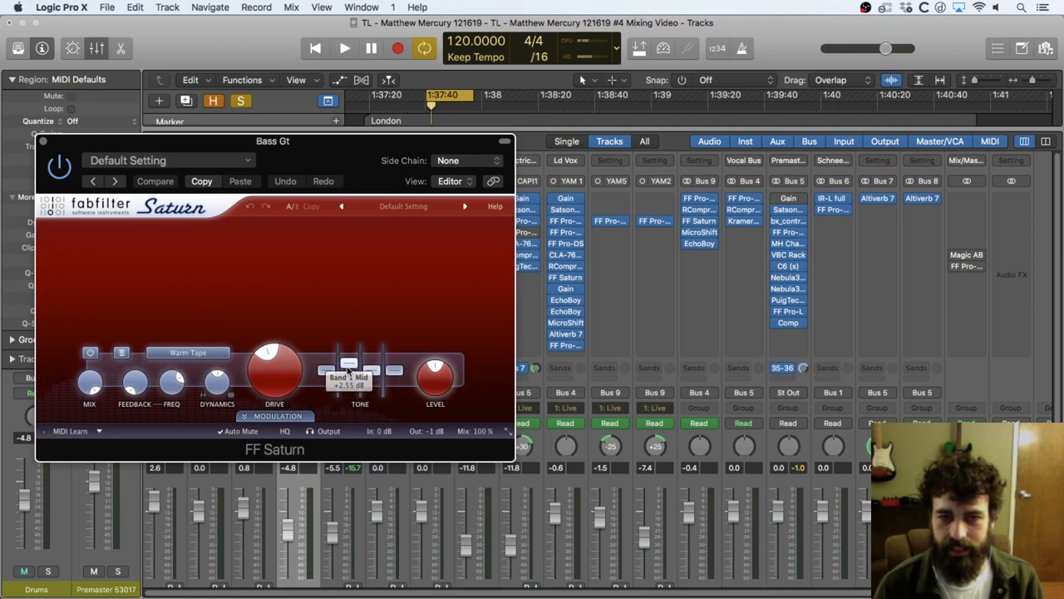
pyautogui.click(344, 46)
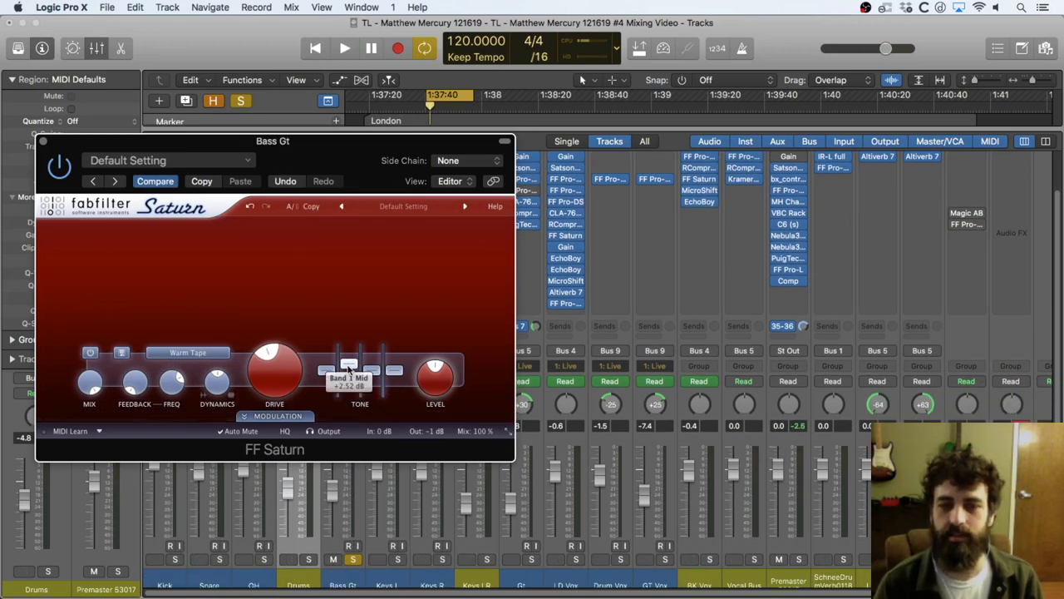
pyautogui.moveTo(349, 369)
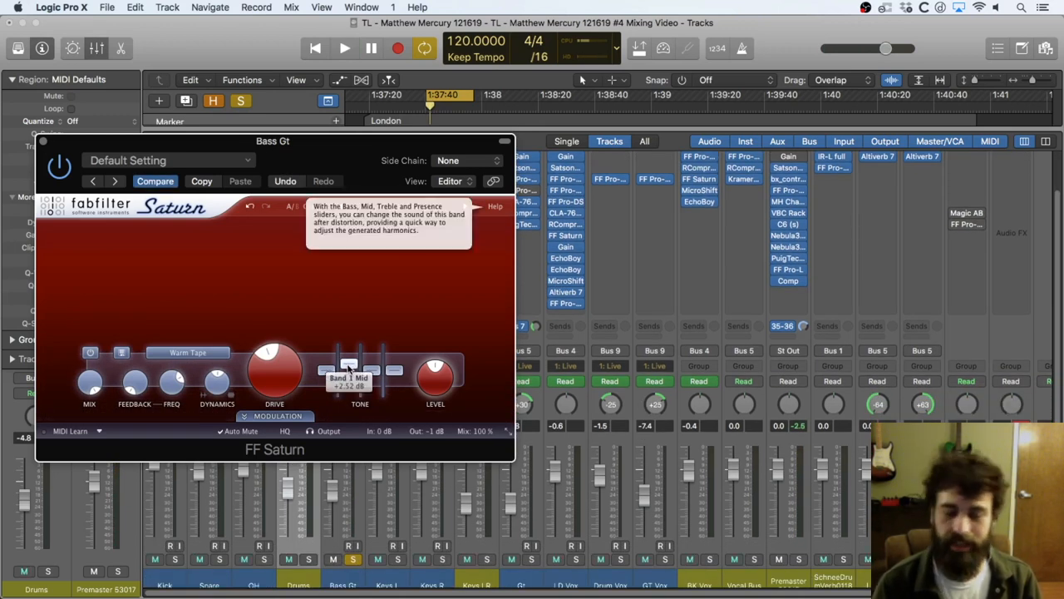
pyautogui.click(344, 47)
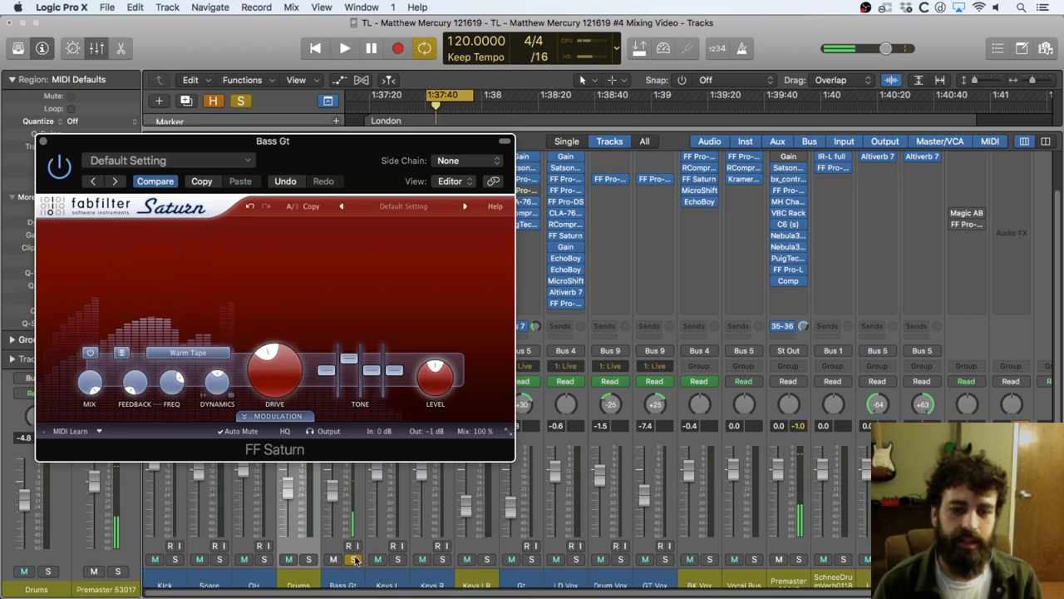
pyautogui.click(344, 47)
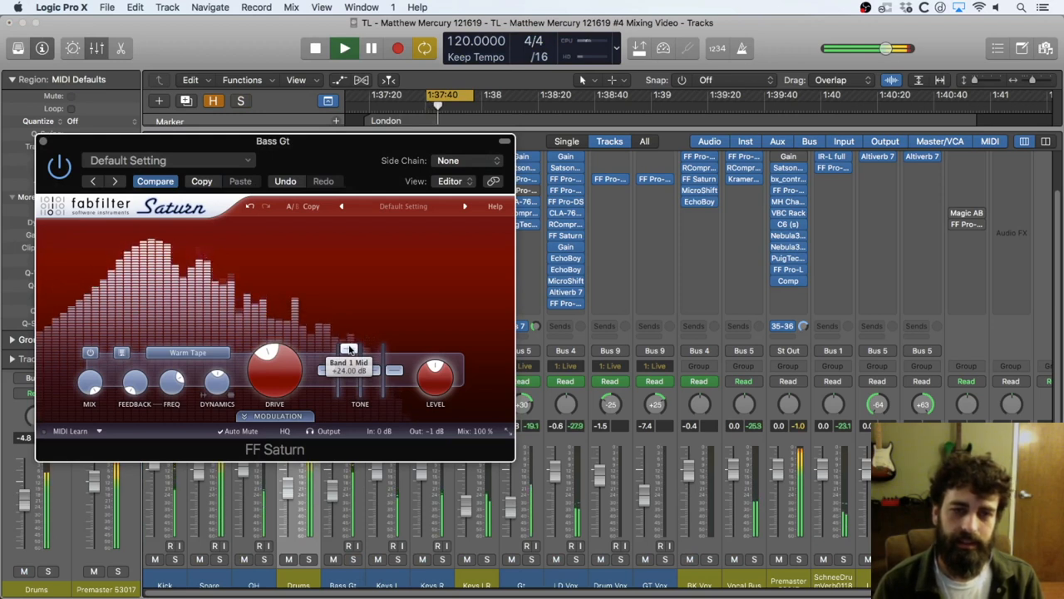
pyautogui.click(342, 46)
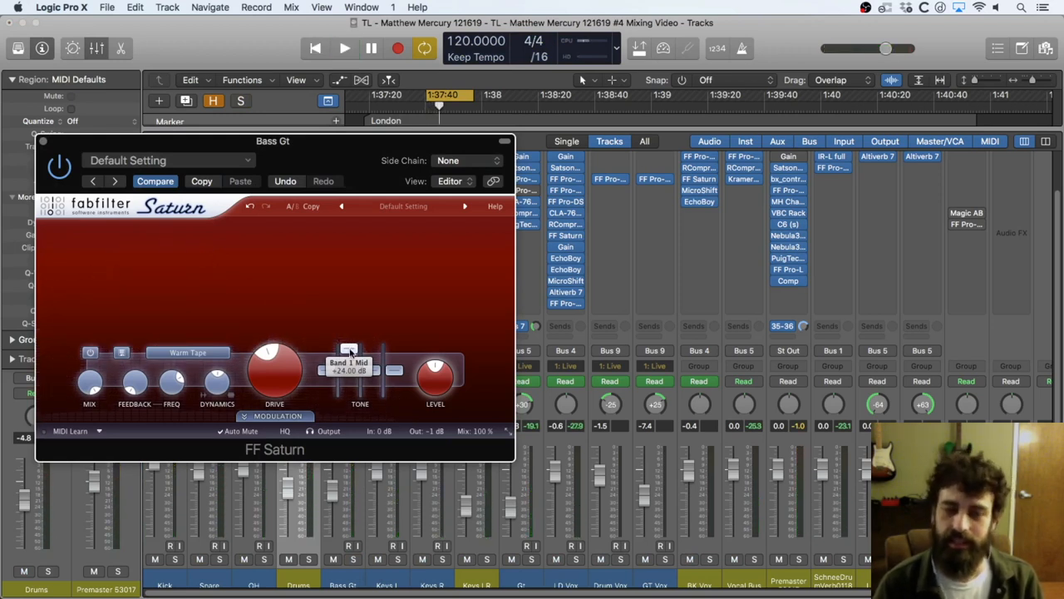
pyautogui.click(345, 46)
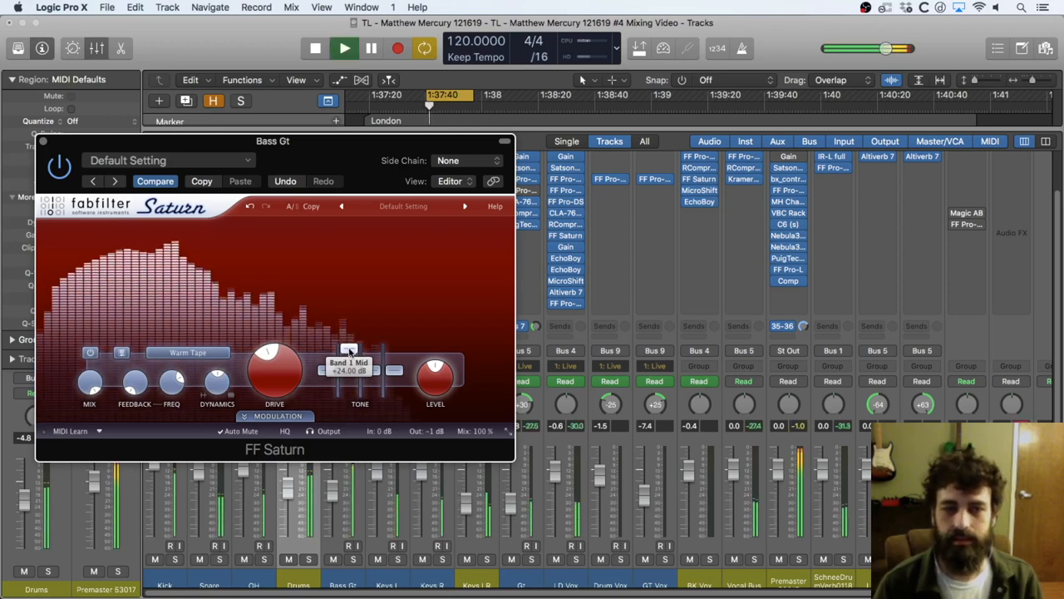
pyautogui.moveTo(349, 352); pyautogui.dragTo(349, 369)
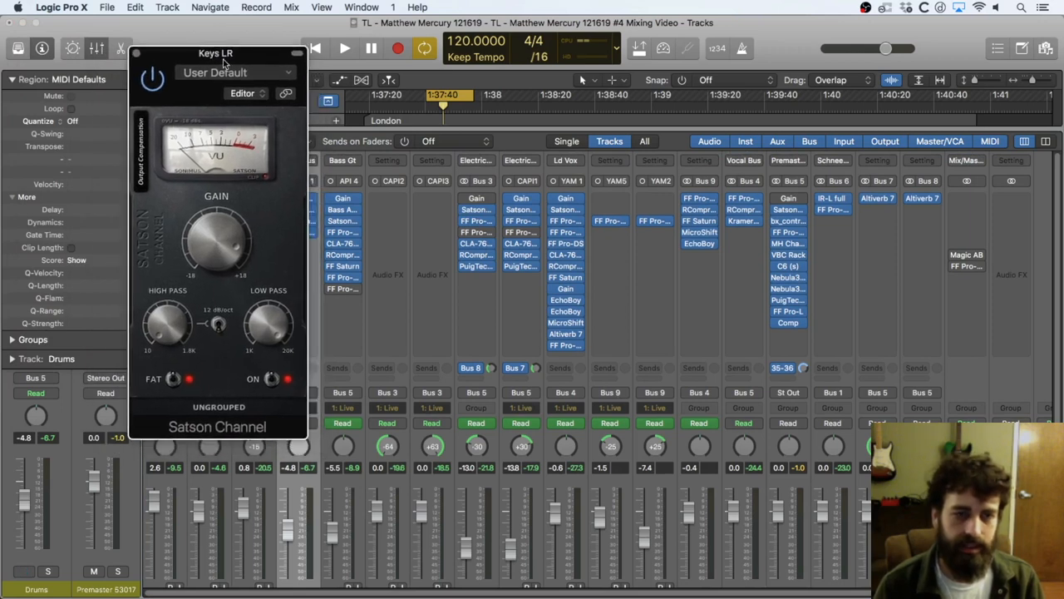
# Step: Reposition the Keys LR Satson Channel window to review its settings
pyautogui.moveTo(216, 52); pyautogui.dragTo(201, 36)
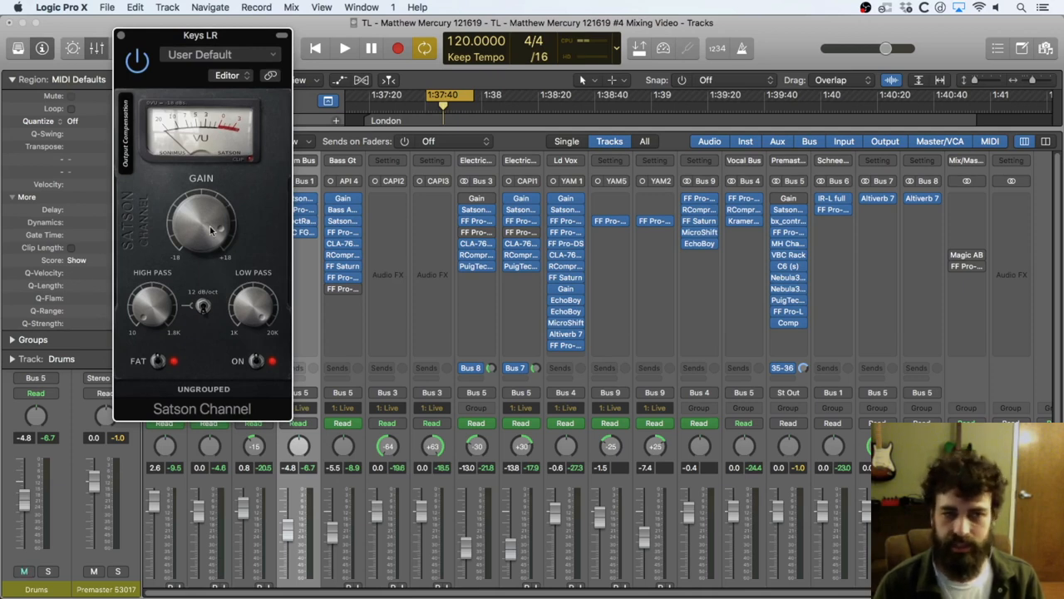
pyautogui.moveTo(200, 218)
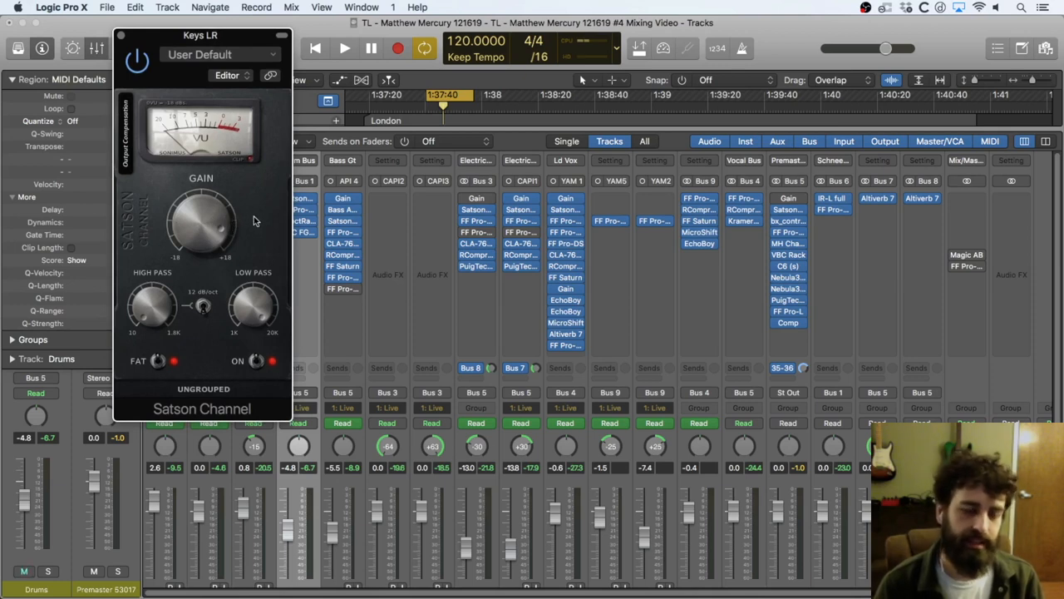
pyautogui.moveTo(206, 239)
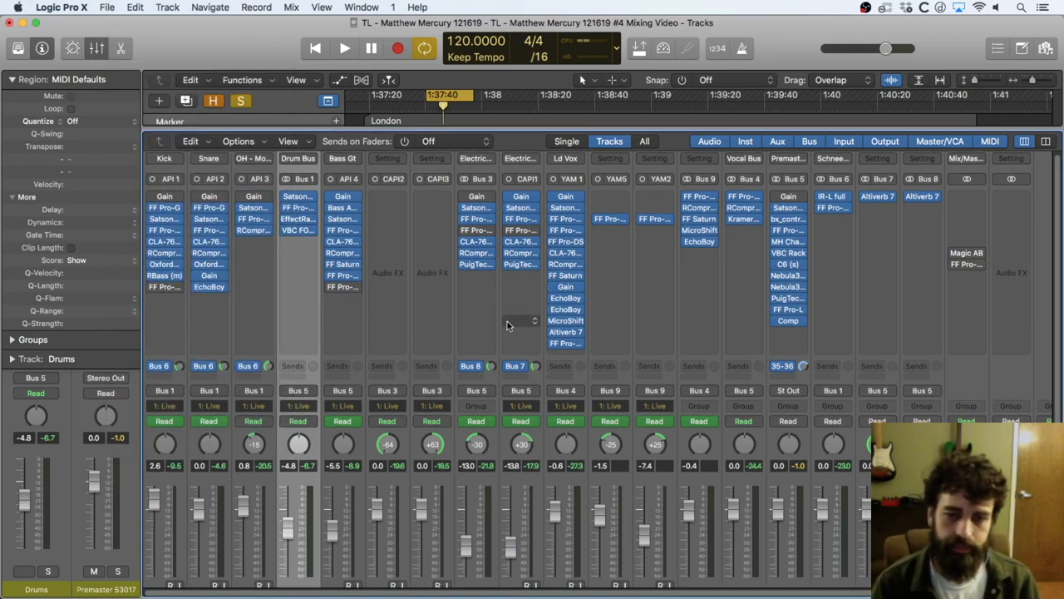
# Step: Play back, scroll the mixer and solo the Keys LR keyboard group
pyautogui.click(344, 47)
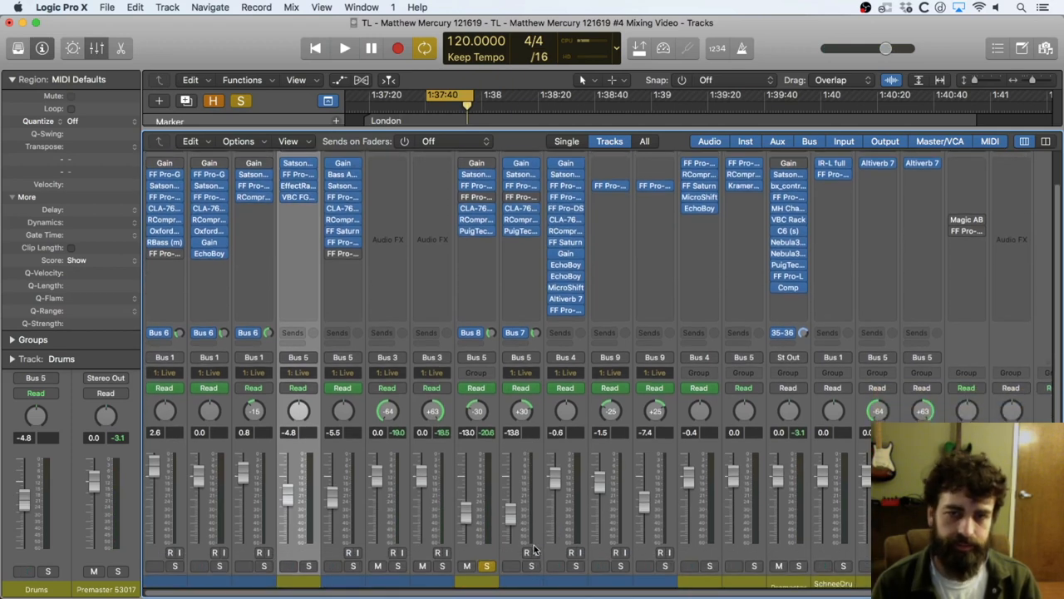
pyautogui.scroll(-3)
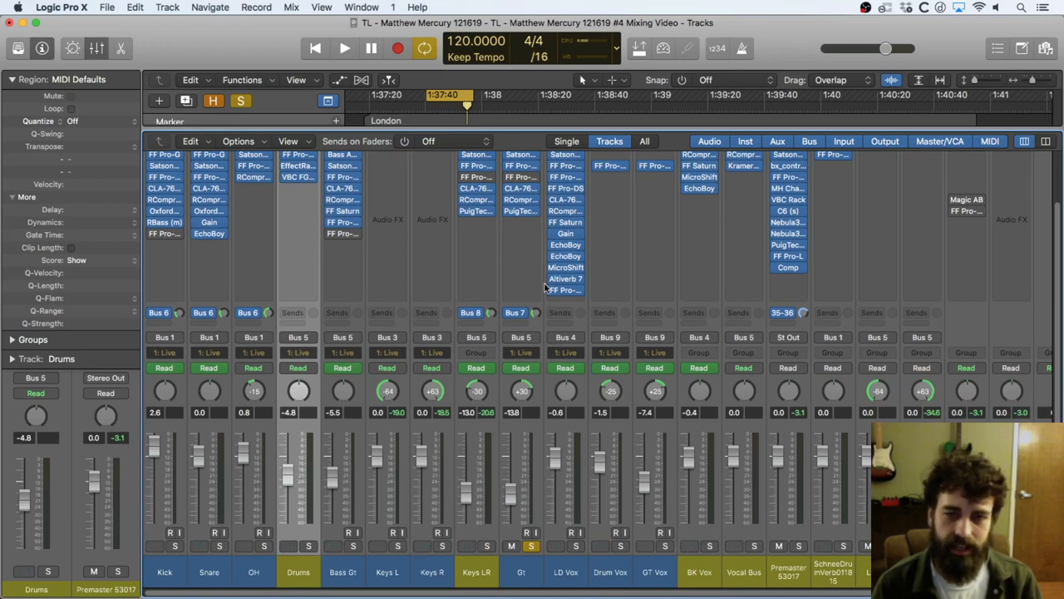
pyautogui.click(345, 47)
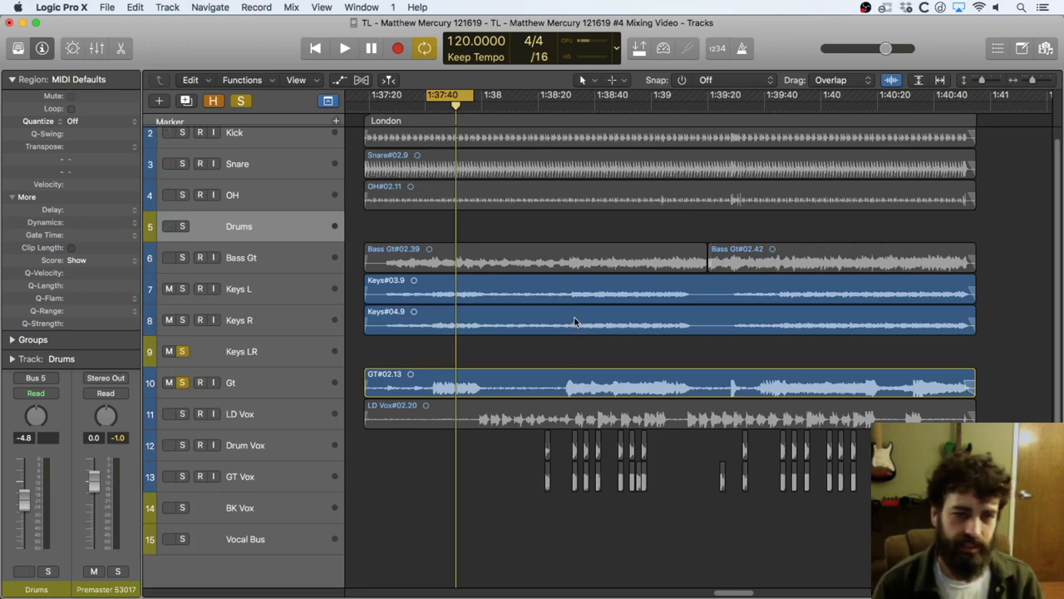
pyautogui.moveTo(588, 353)
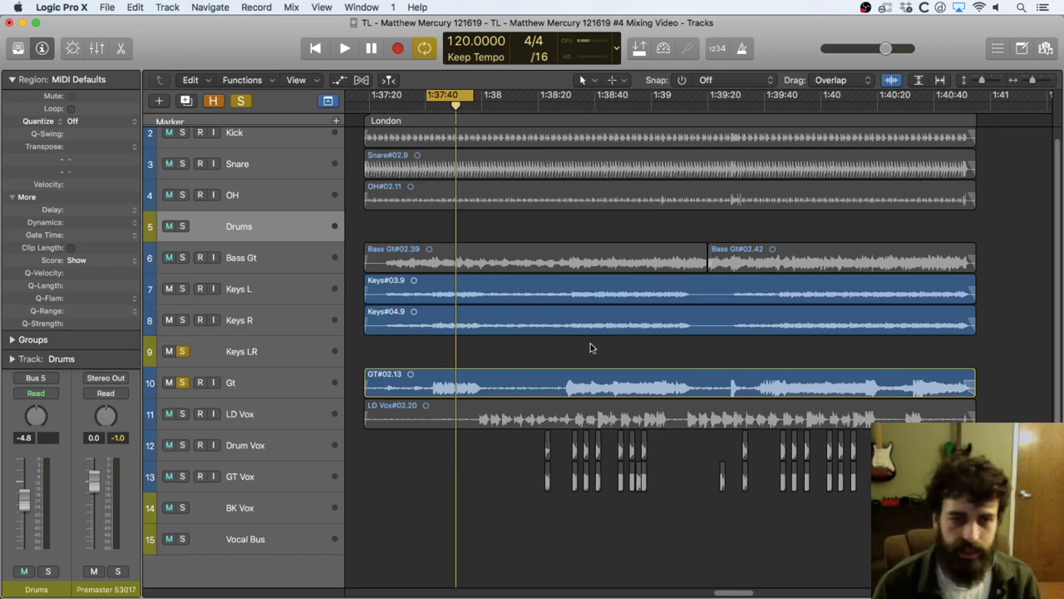
# Step: Play and stop the project a few times to audition the current mix
pyautogui.click(345, 47)
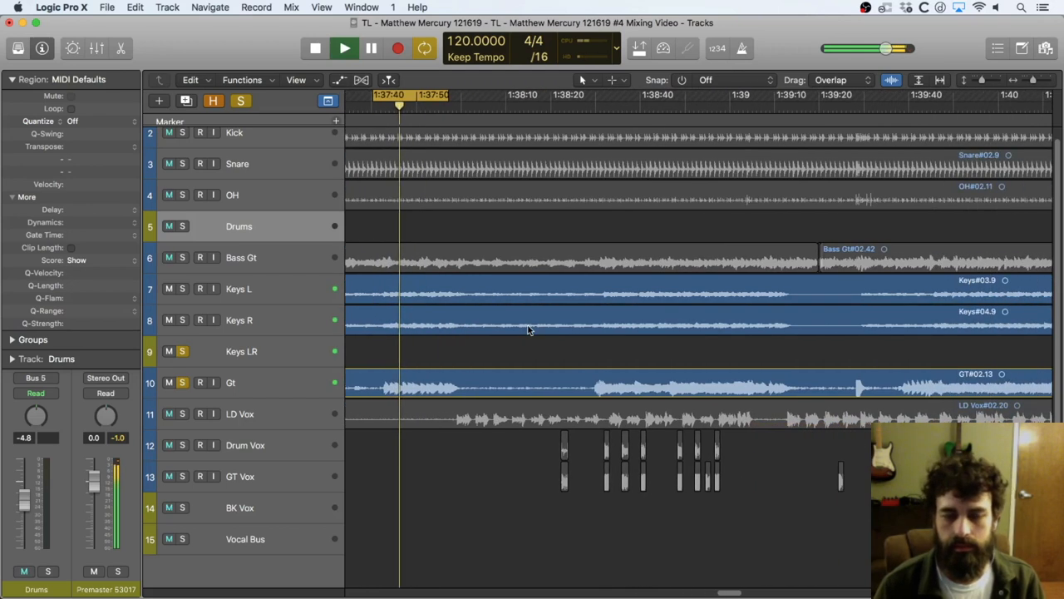
pyautogui.click(342, 46)
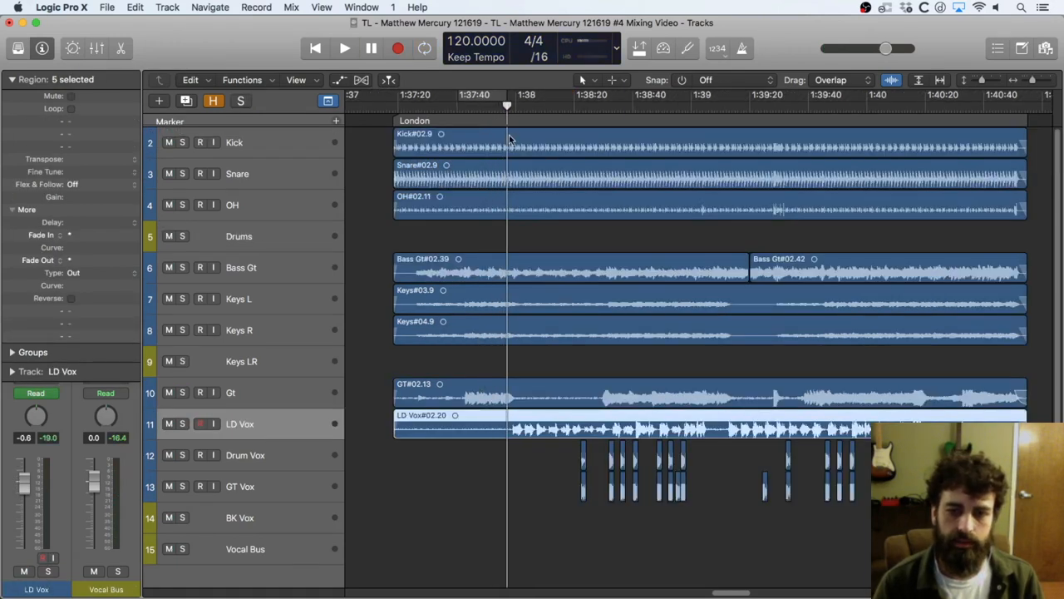
pyautogui.click(345, 47)
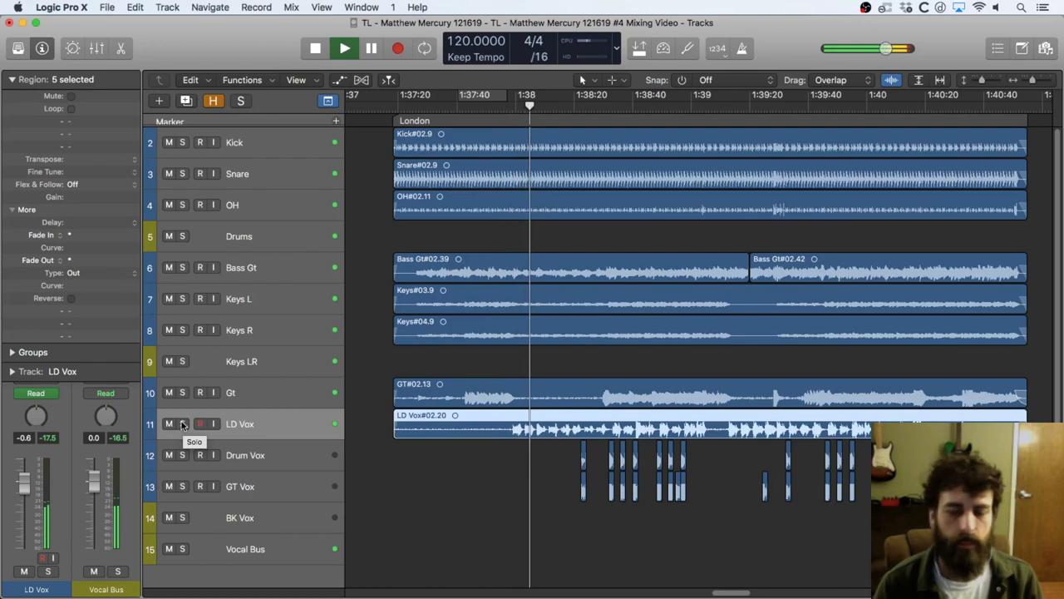
# Step: Solo the LD Vox track and bring up the Mixer with X
pyautogui.click(183, 424)
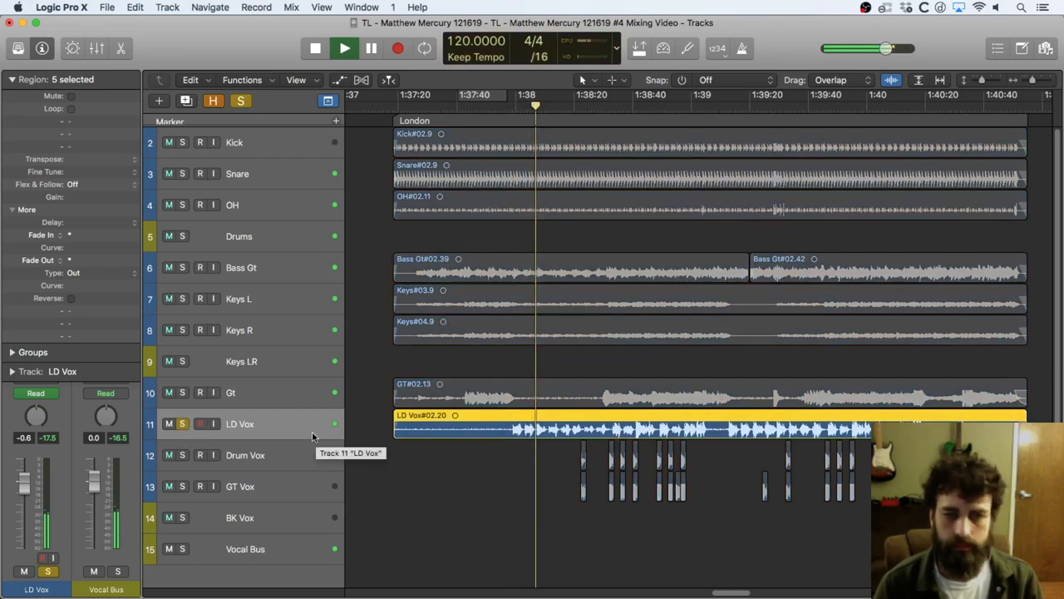
pyautogui.press('x')
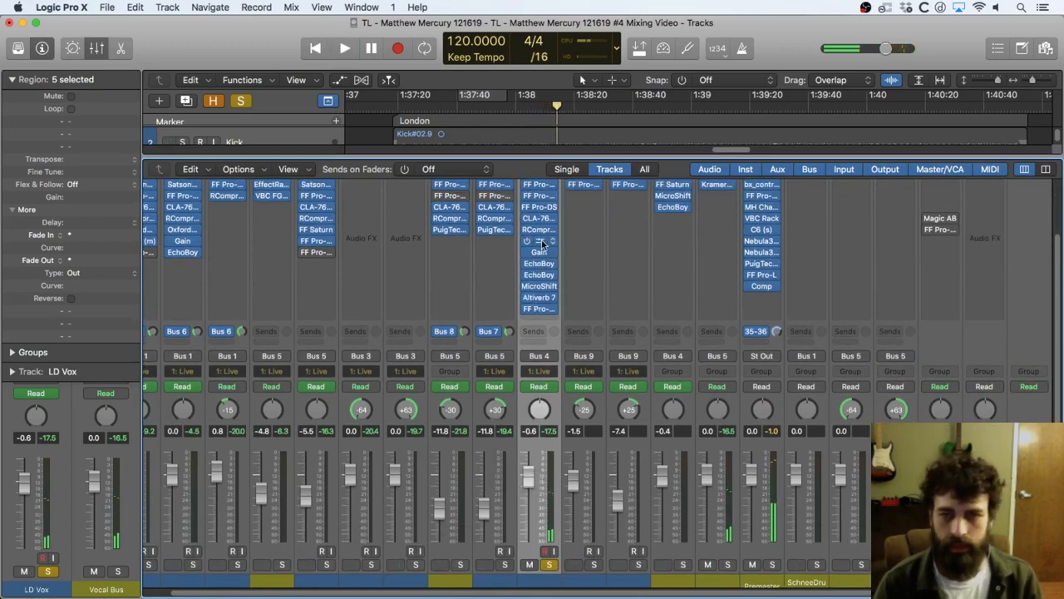
# Step: Review the lead vocal's FF Saturn and EchoBoy inserts while playing, then close them
pyautogui.doubleClick(539, 230)
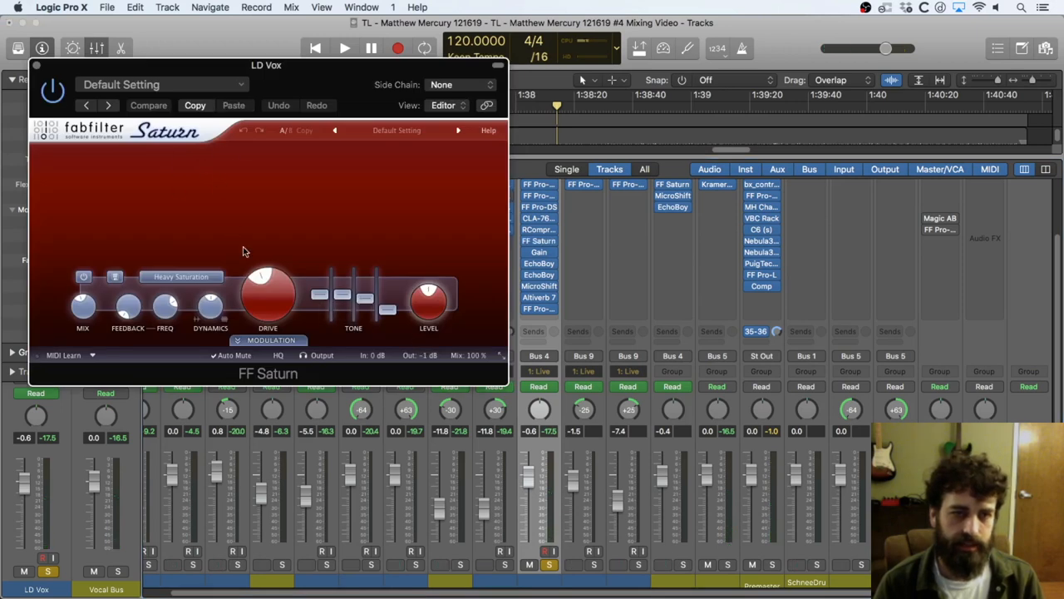
pyautogui.click(270, 339)
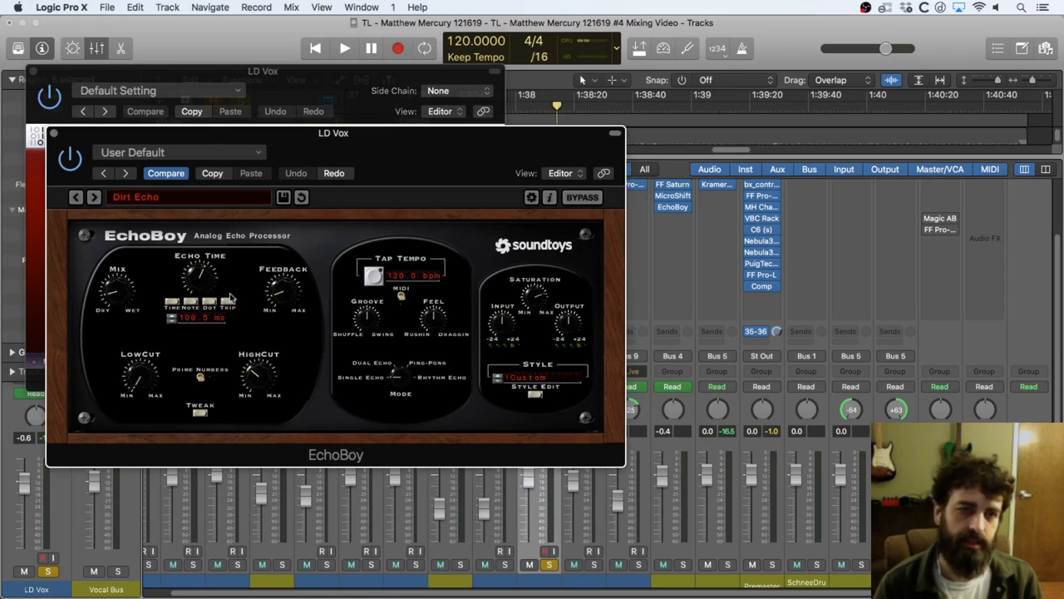
pyautogui.moveTo(153, 291)
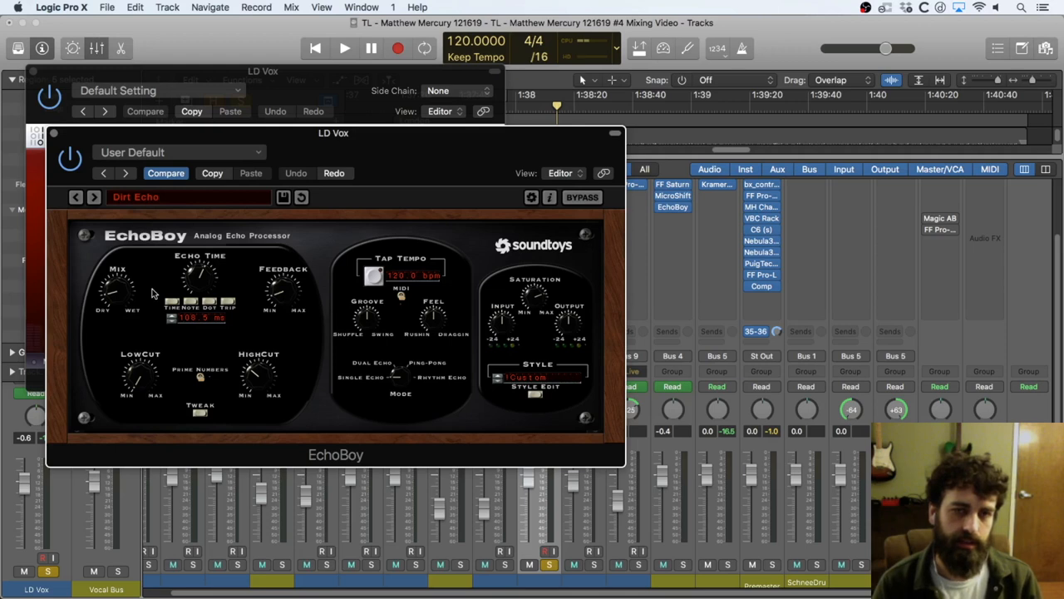
pyautogui.click(344, 47)
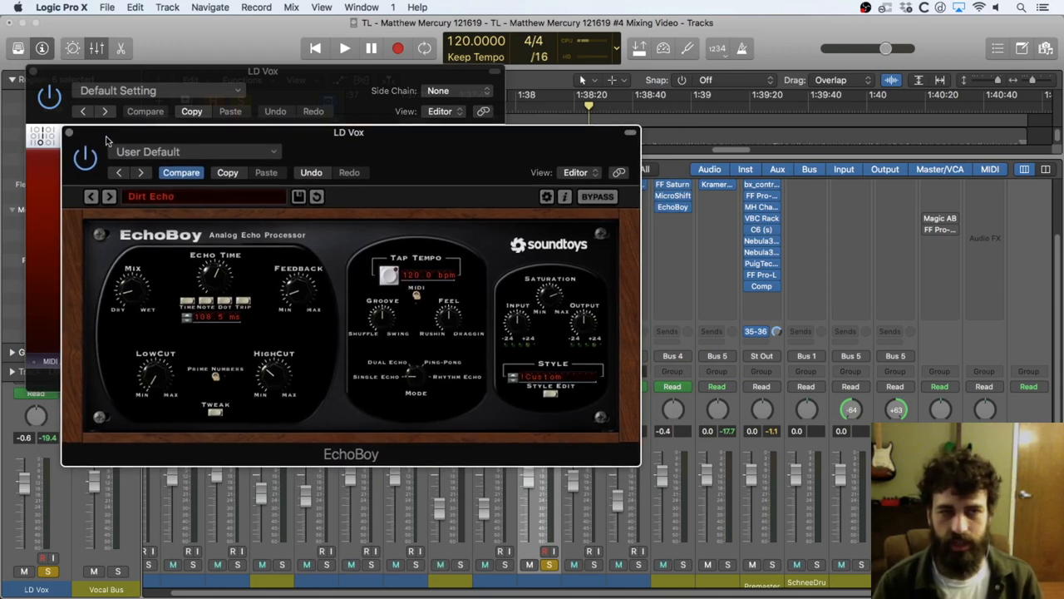
pyautogui.click(344, 47)
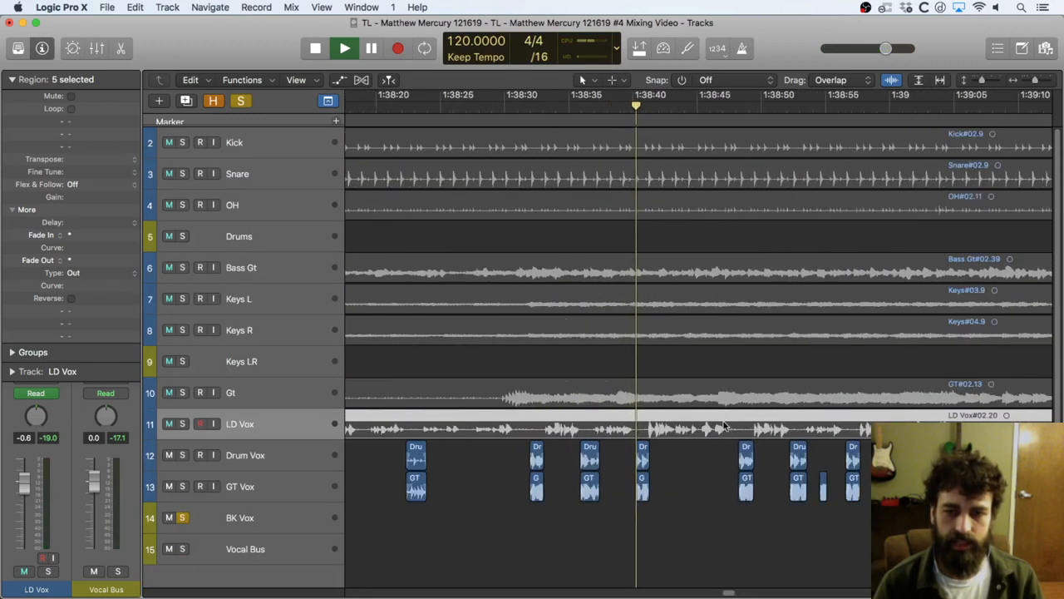
# Step: Play the edited BK Vox regions soloed, then clear the solo
pyautogui.click(314, 47)
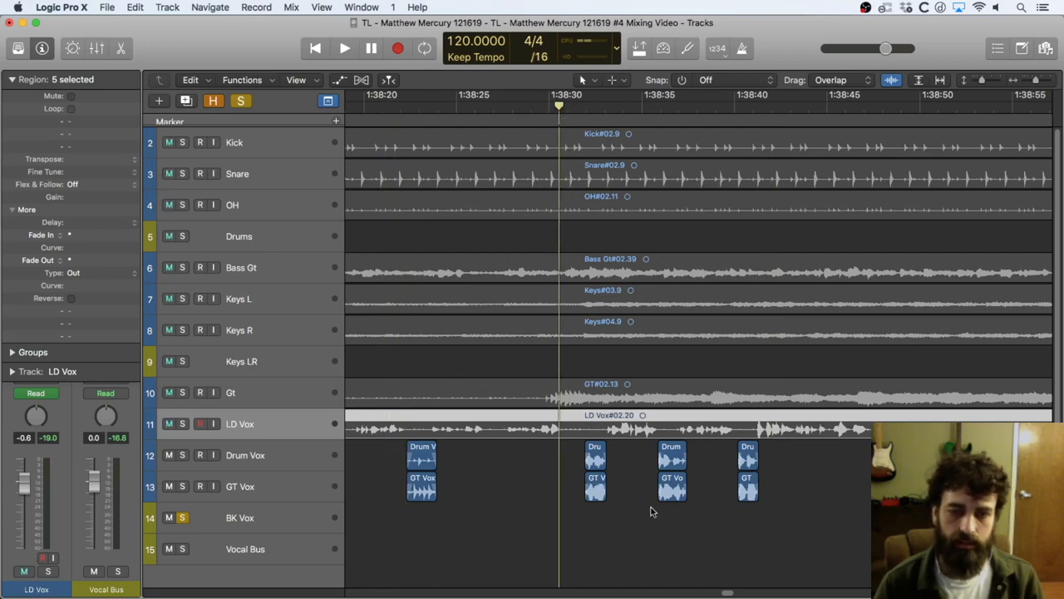
pyautogui.click(344, 47)
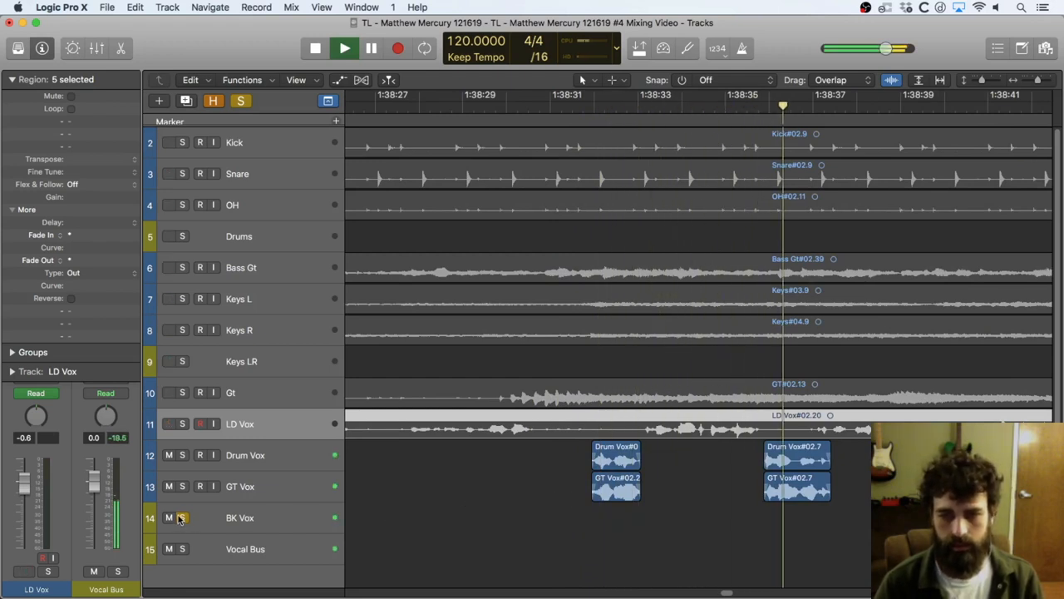
pyautogui.click(344, 47)
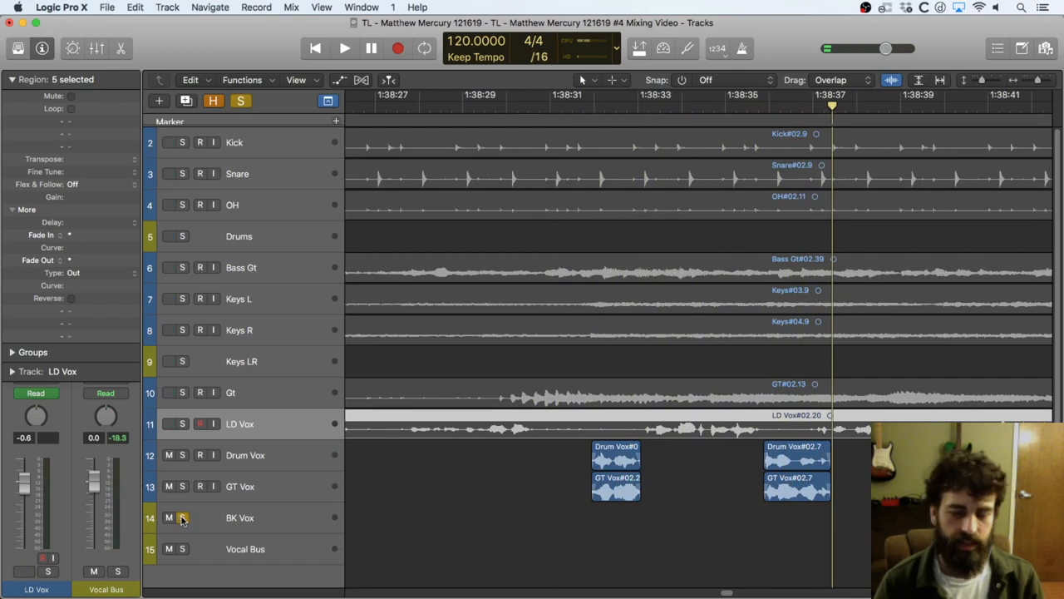
pyautogui.click(170, 518)
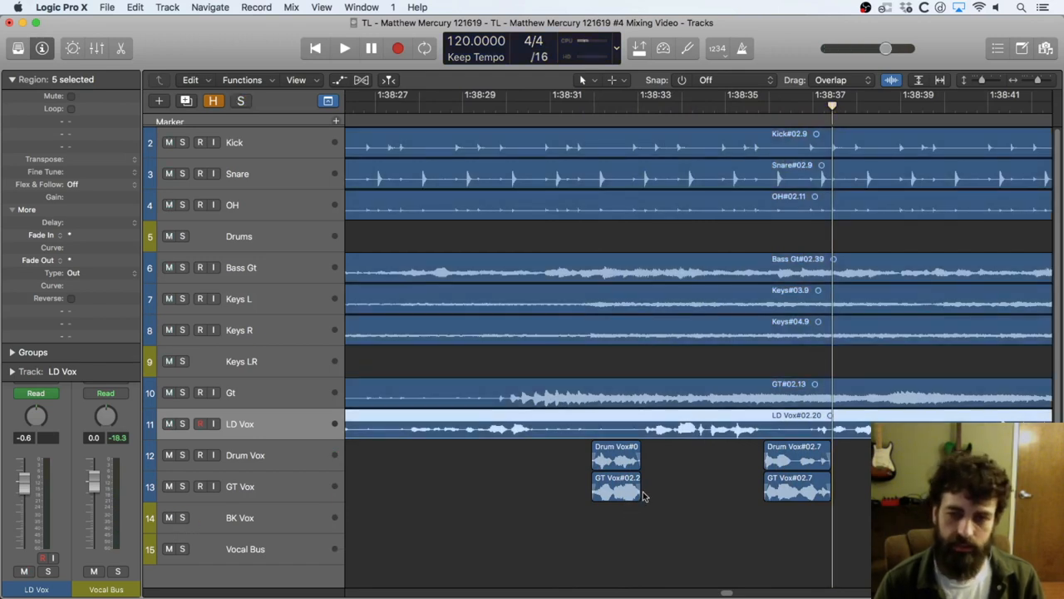
# Step: Scroll across the arrangement and resume playback of the full mix
pyautogui.hscroll(-3)
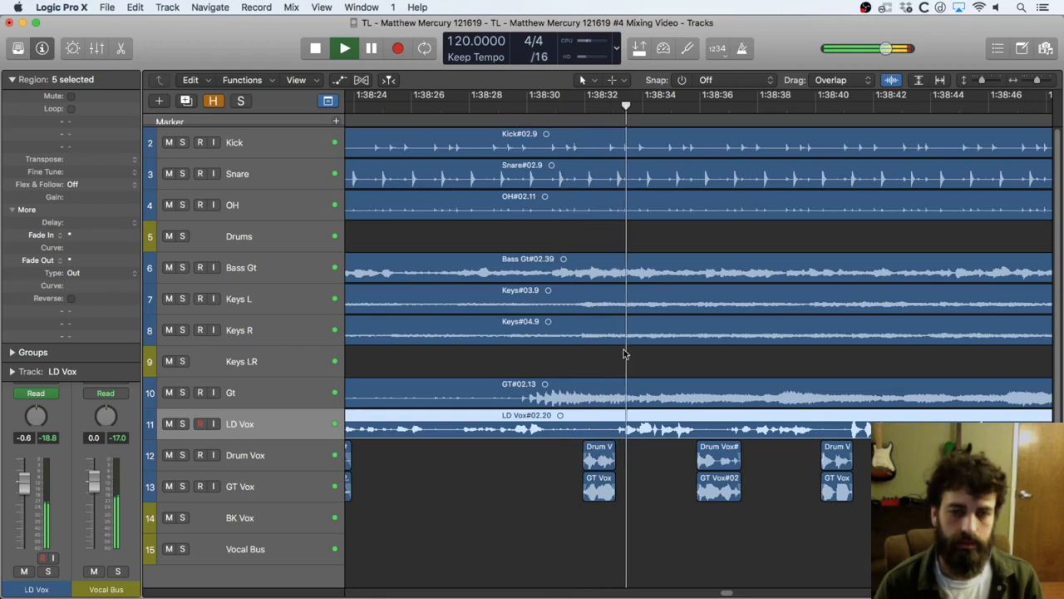
pyautogui.hscroll(3)
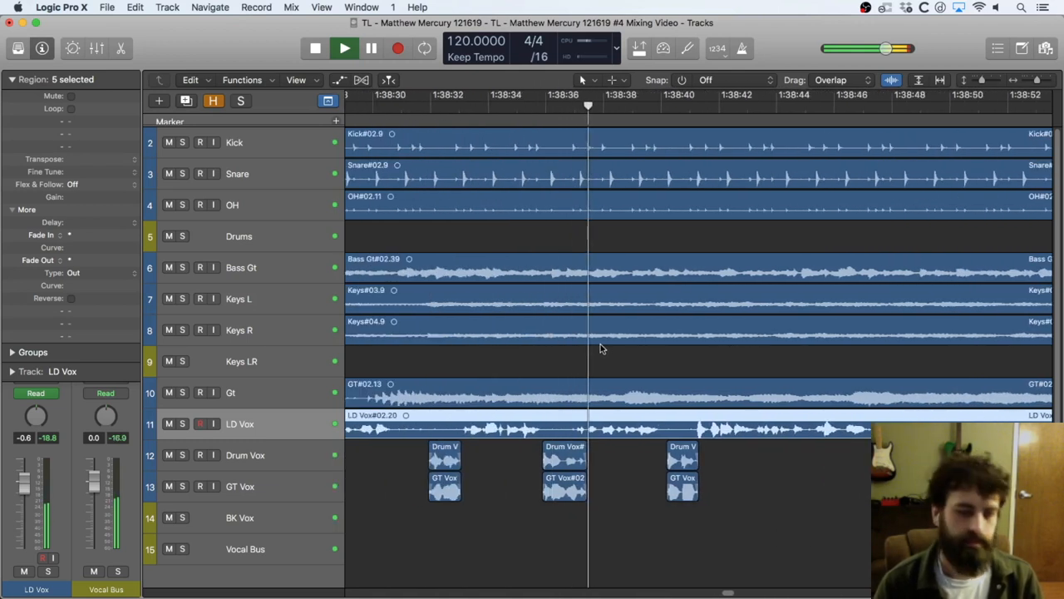
pyautogui.click(343, 47)
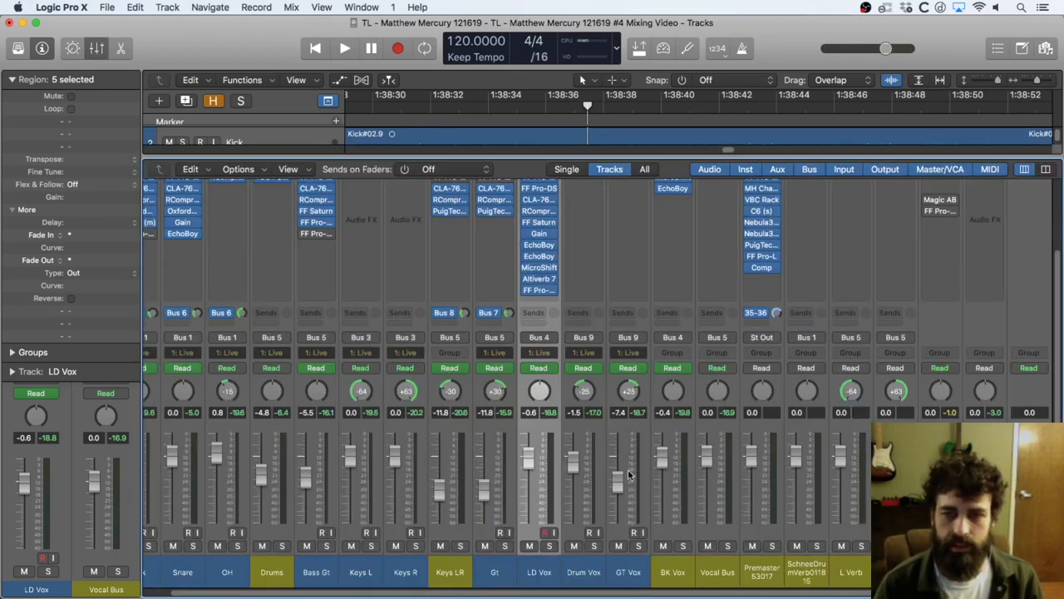
# Step: Audition the BK Vox MicroShift BGV Thickener, bypassing it and soloing the track to compare
pyautogui.scroll(3)
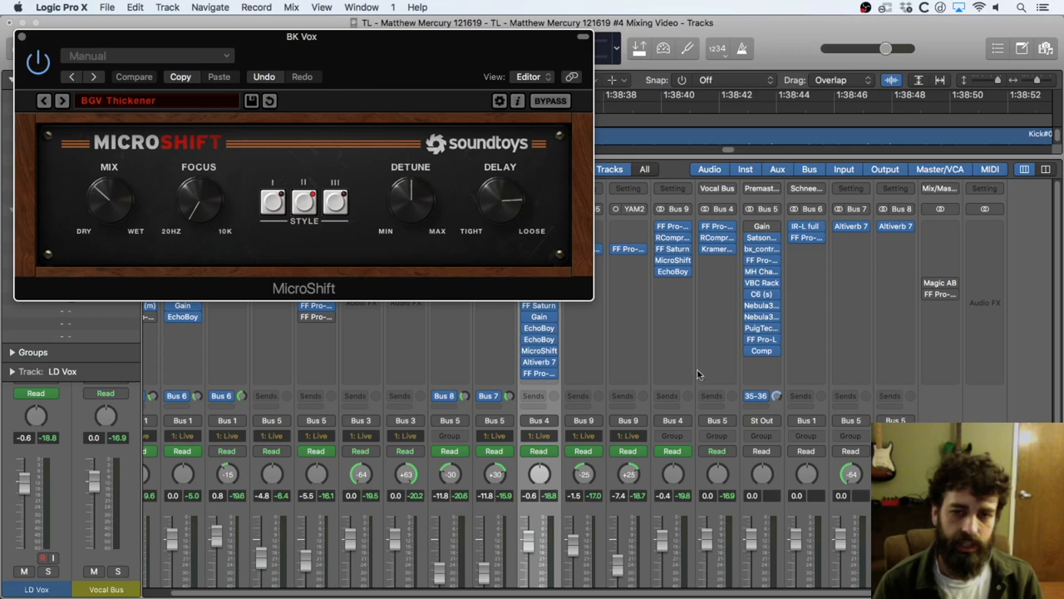
pyautogui.scroll(-3)
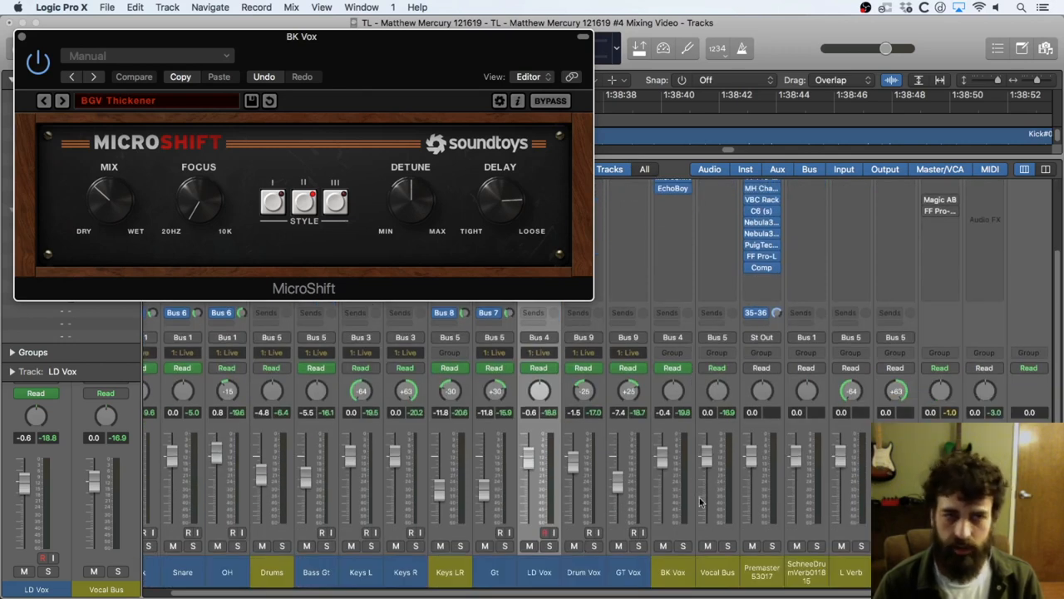
pyautogui.moveTo(688, 551)
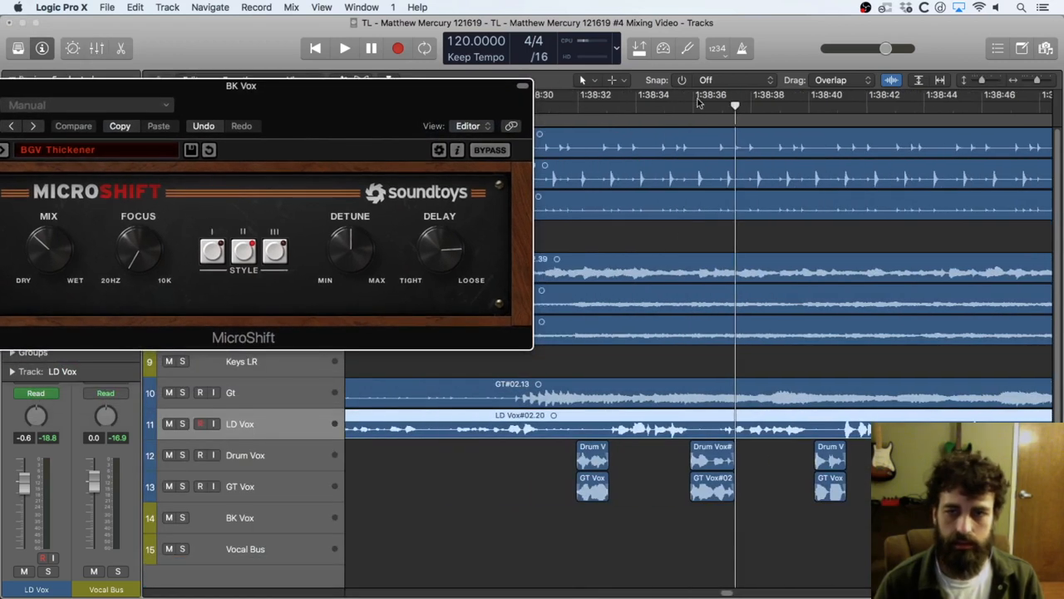
pyautogui.click(344, 47)
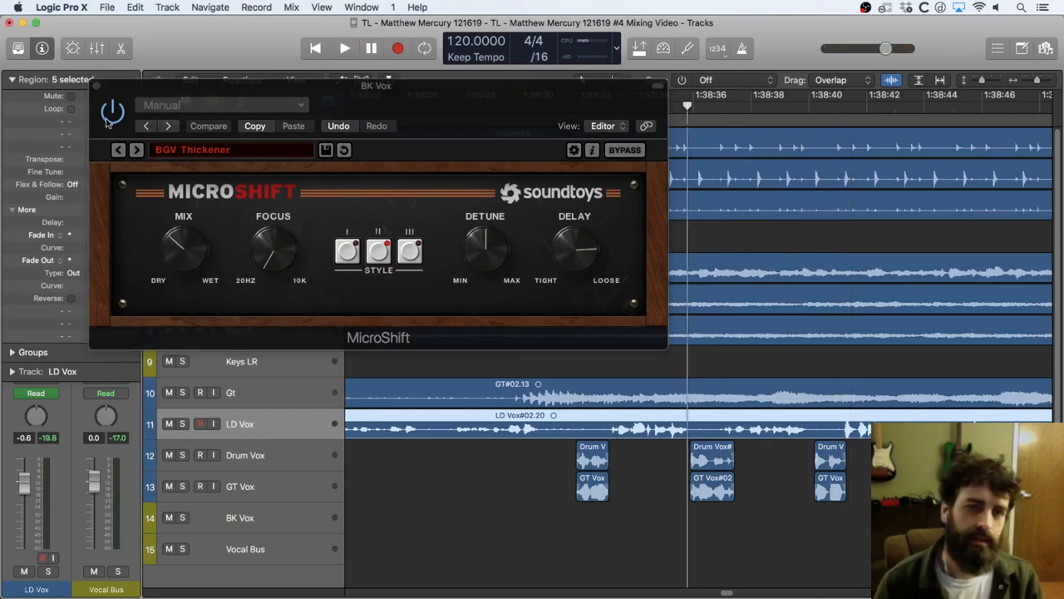
pyautogui.click(344, 46)
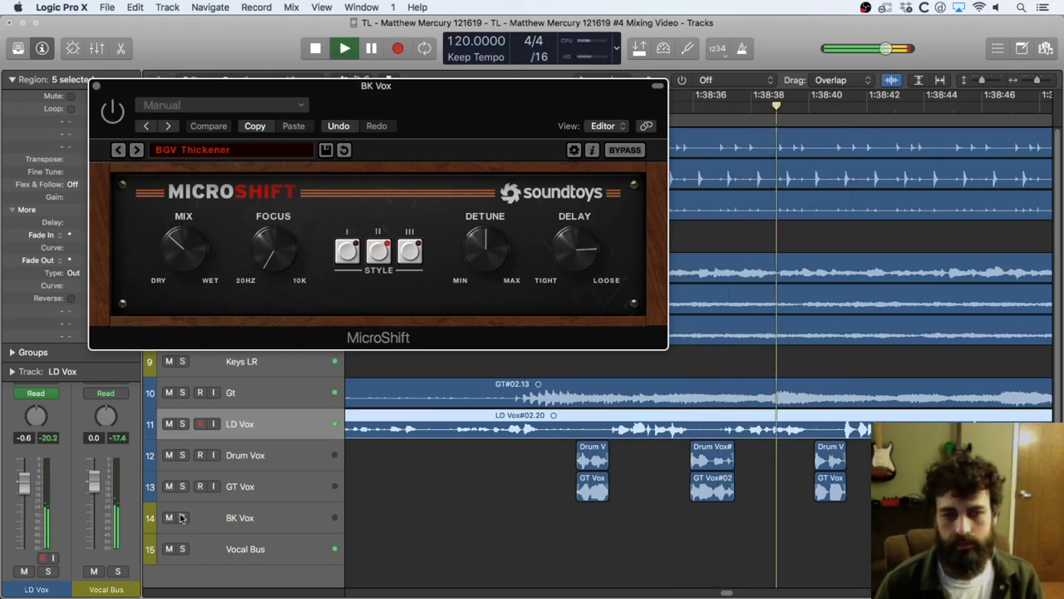
pyautogui.click(183, 517)
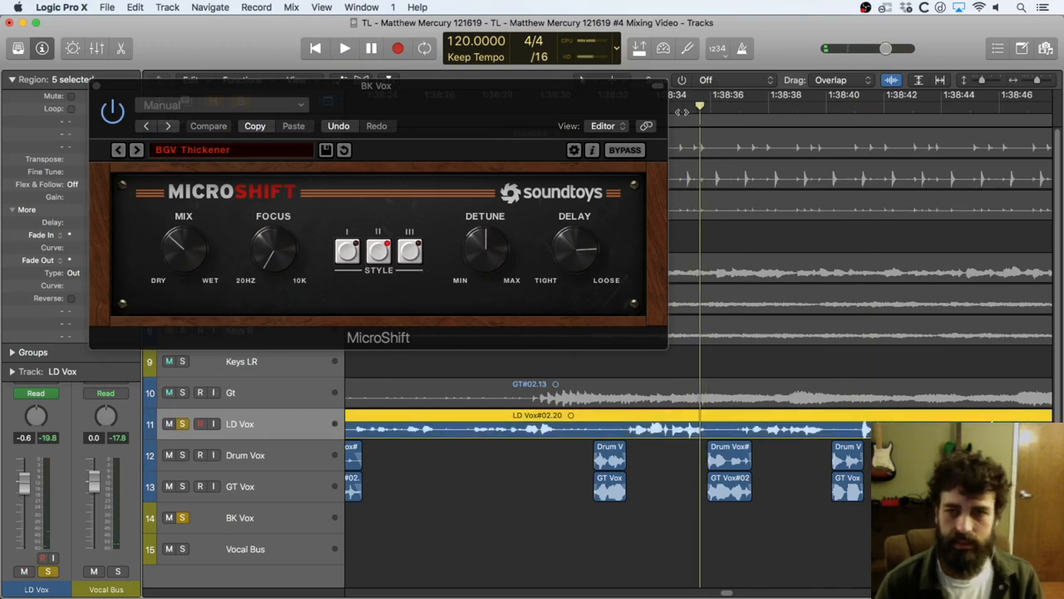
pyautogui.click(344, 47)
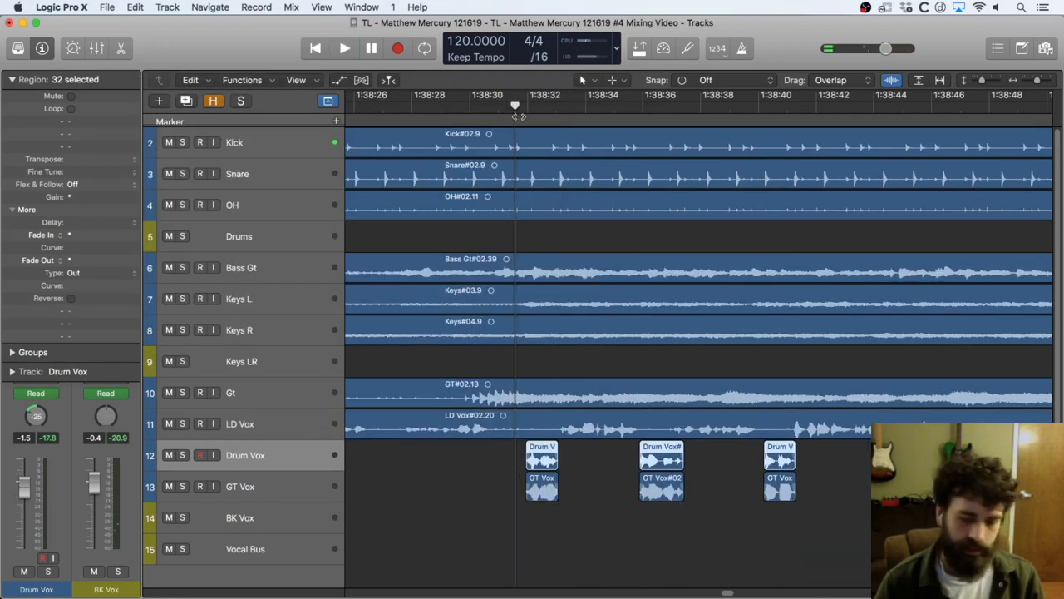
# Step: Inspect the Drum Vox channel strip in the Mixer while playing, then return to the tracks
pyautogui.click(344, 46)
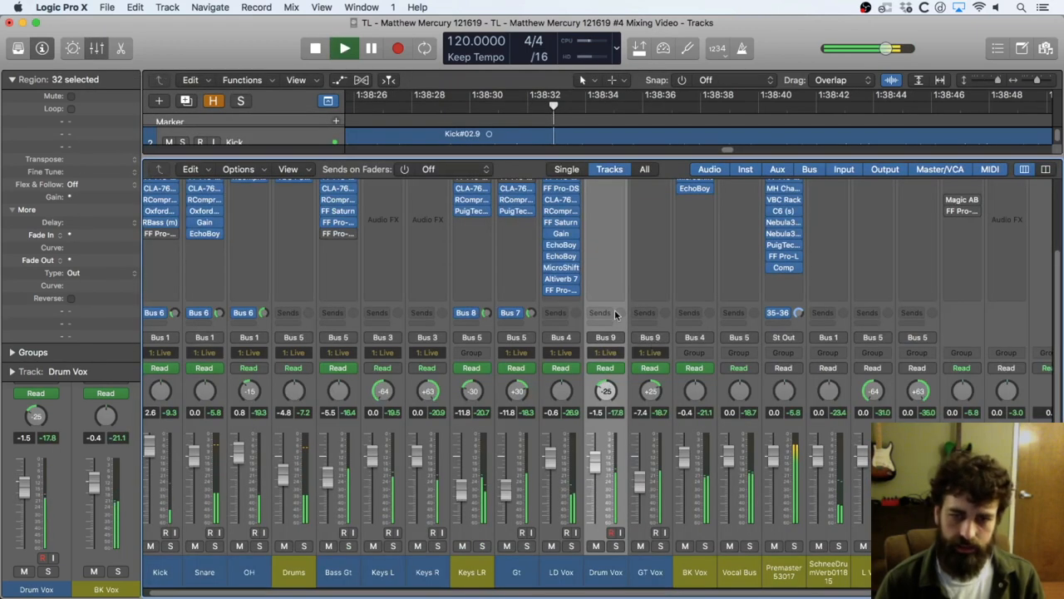
pyautogui.click(344, 46)
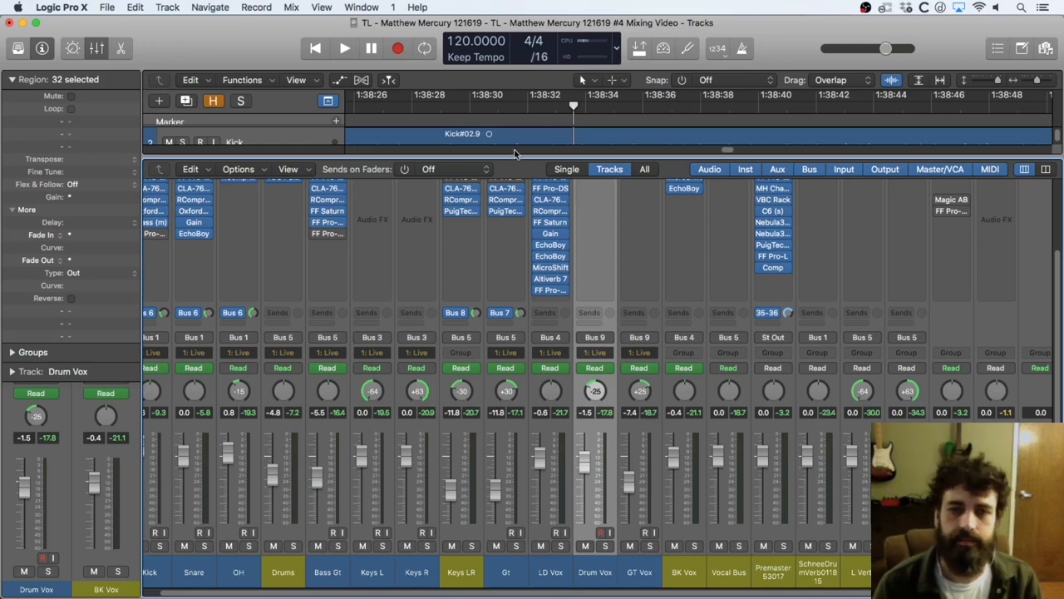
pyautogui.click(344, 46)
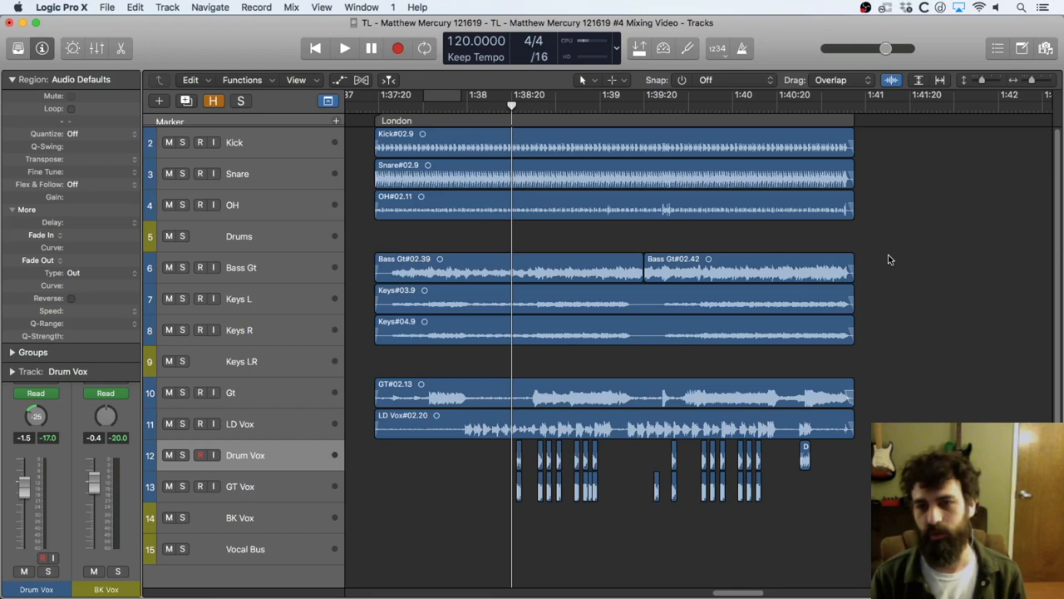
pyautogui.moveTo(845, 352)
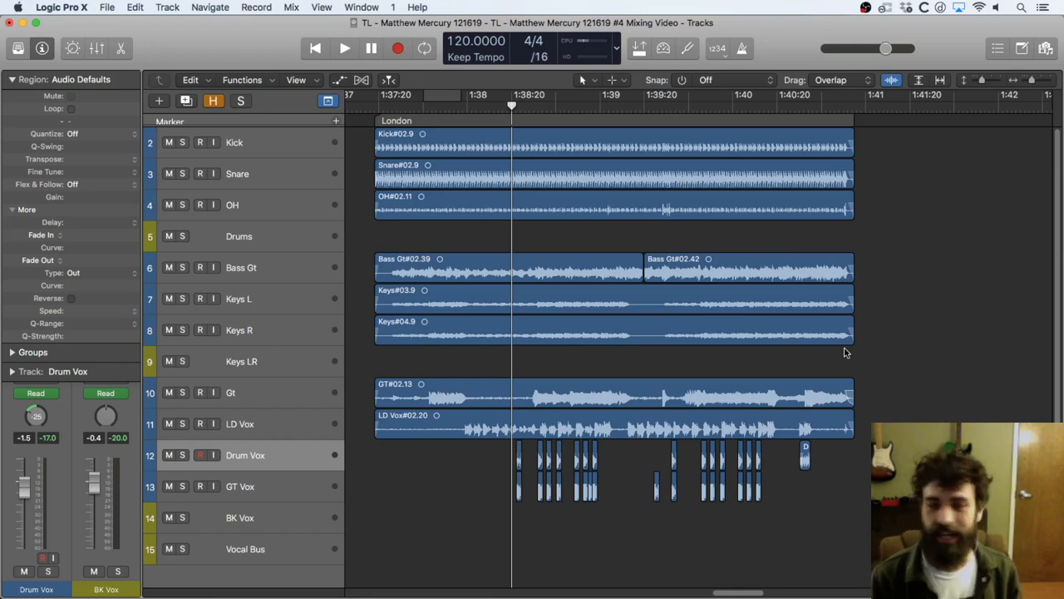